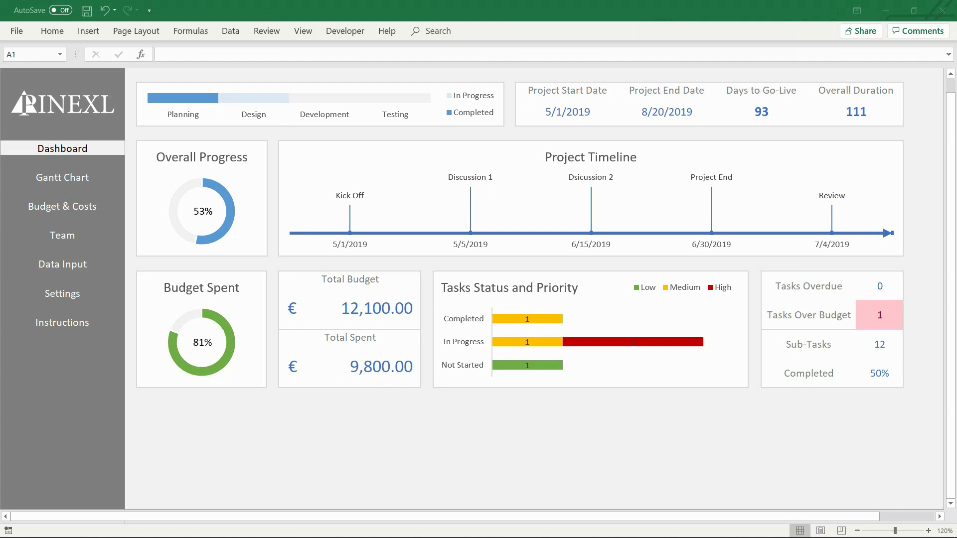
Step: Show the Gantt Chart, preview the Plan timeline, then return it to Actual dates
{"action": "left_click", "coordinate": [68, 177]}
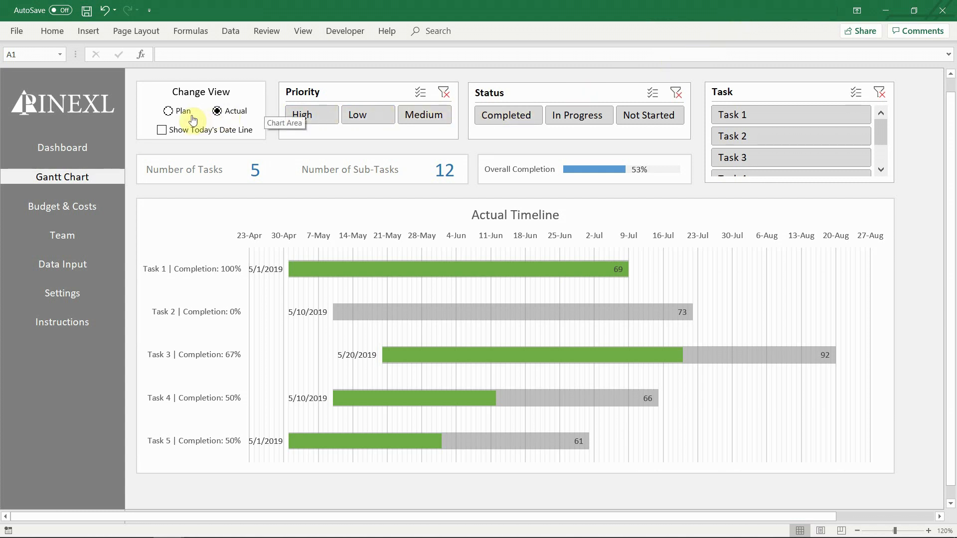
{"action": "left_click", "coordinate": [169, 111]}
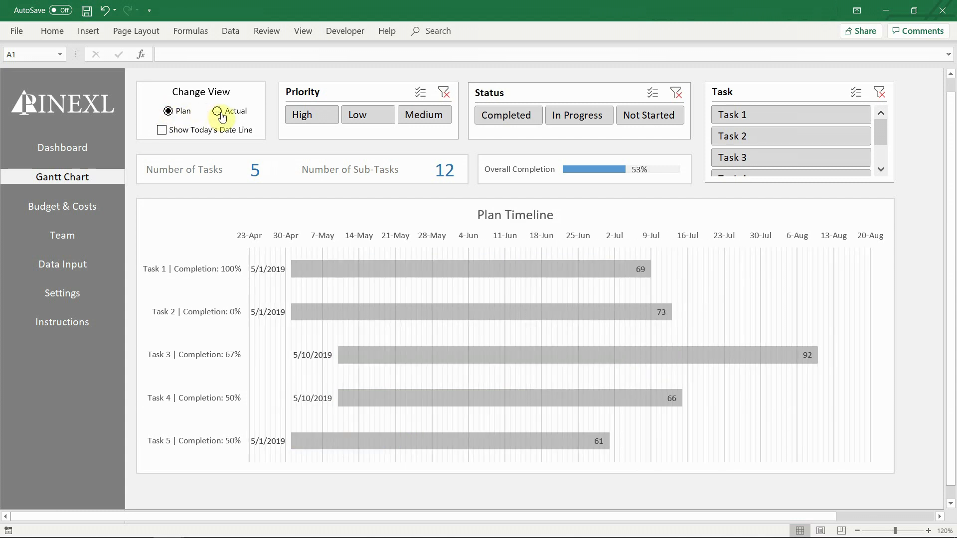
{"action": "left_click", "coordinate": [217, 111]}
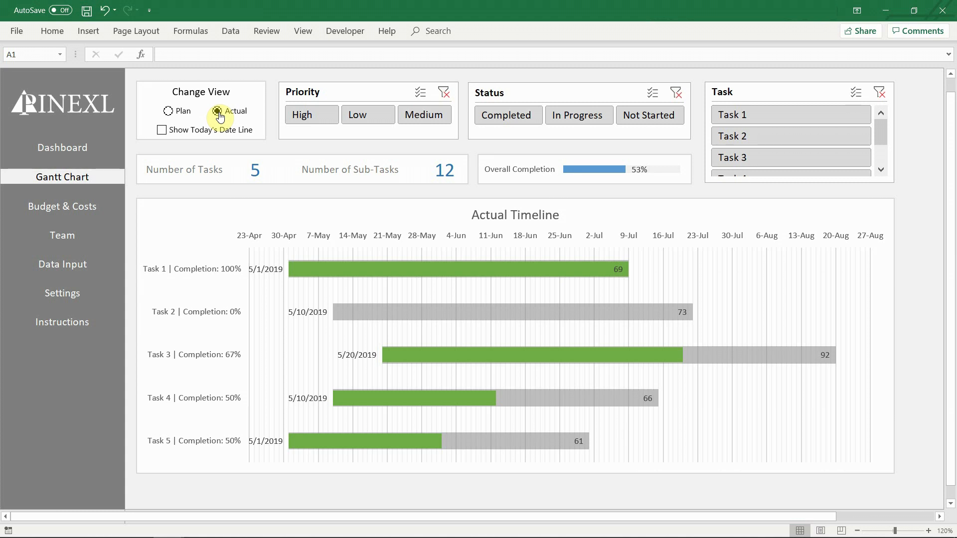
{"action": "left_click", "coordinate": [161, 130]}
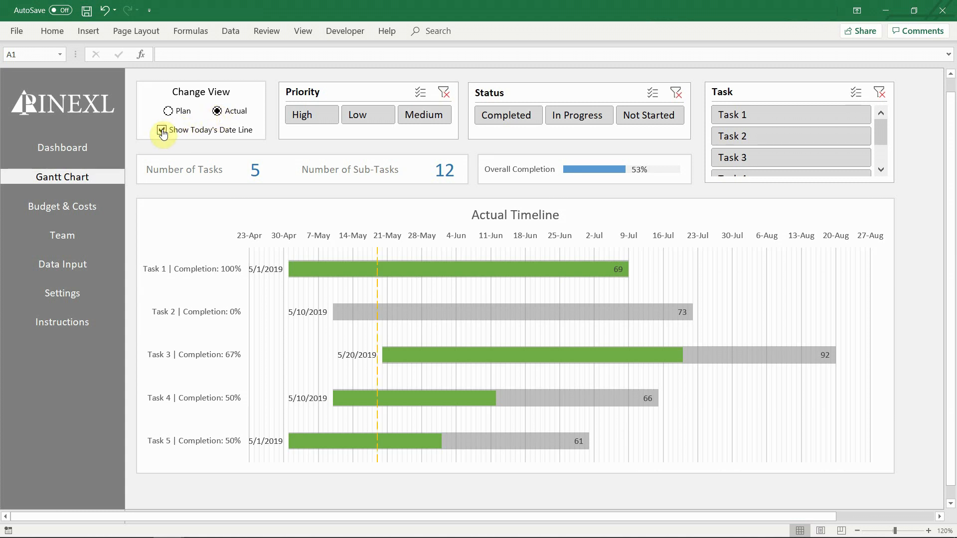
{"action": "left_click", "coordinate": [162, 131]}
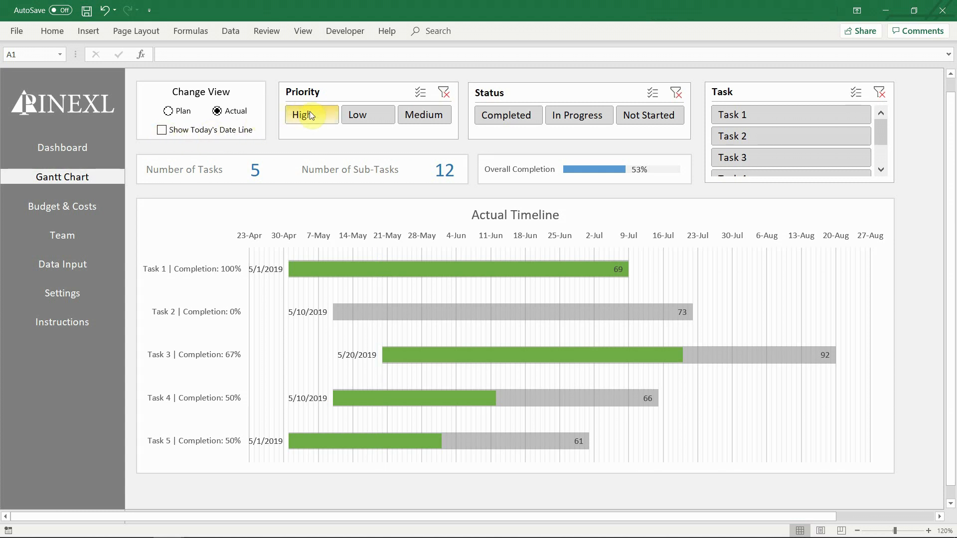
{"action": "left_click", "coordinate": [424, 115]}
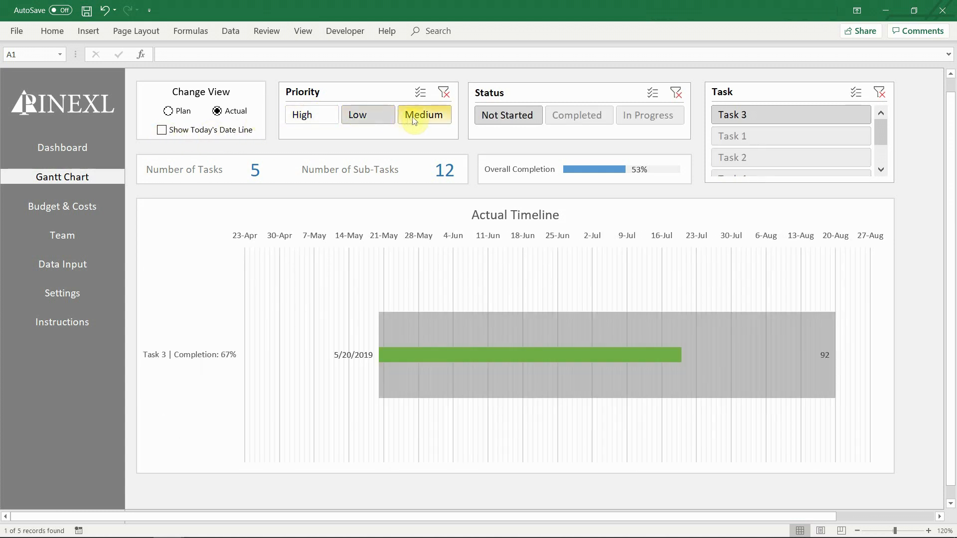
{"action": "left_click", "coordinate": [368, 115]}
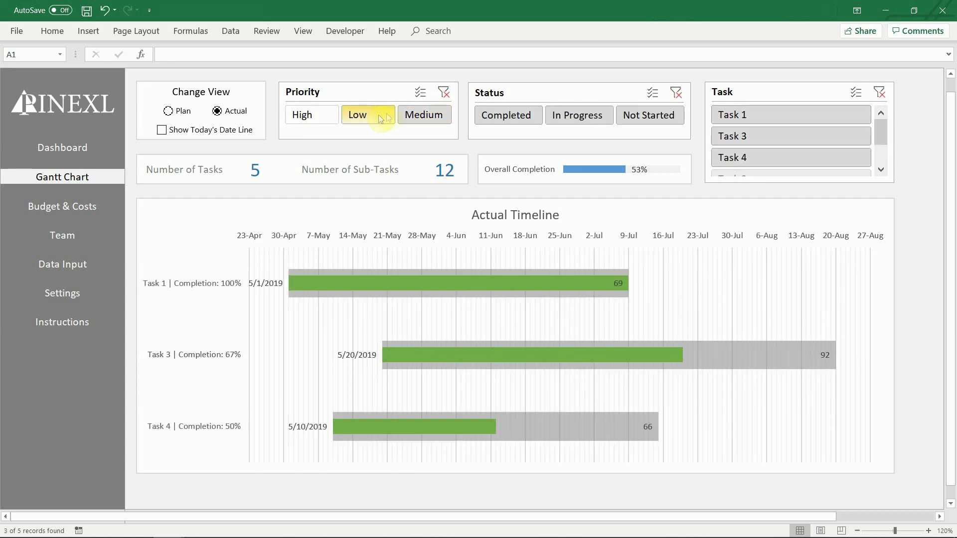
{"action": "left_click", "coordinate": [508, 115]}
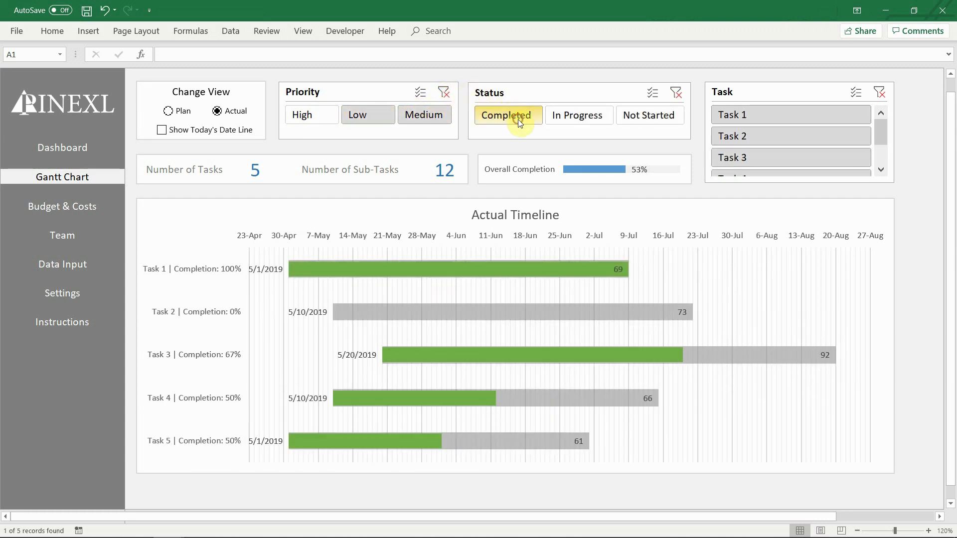
{"action": "left_click", "coordinate": [578, 115]}
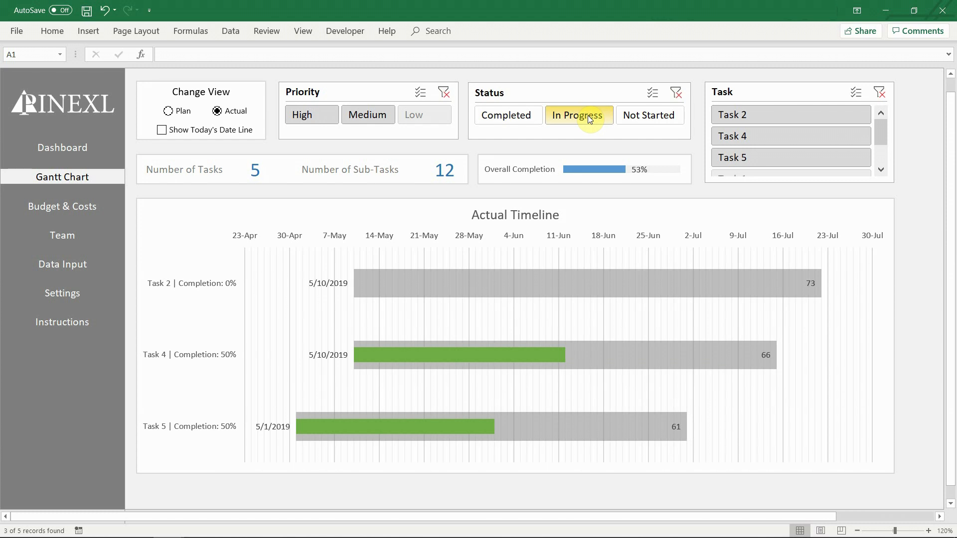
{"action": "left_click", "coordinate": [650, 116]}
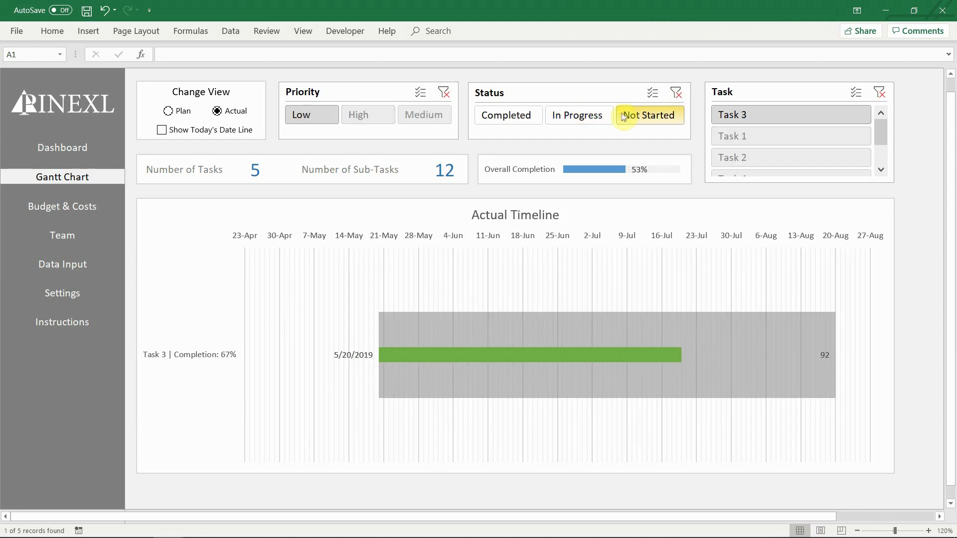
{"action": "left_click", "coordinate": [676, 93]}
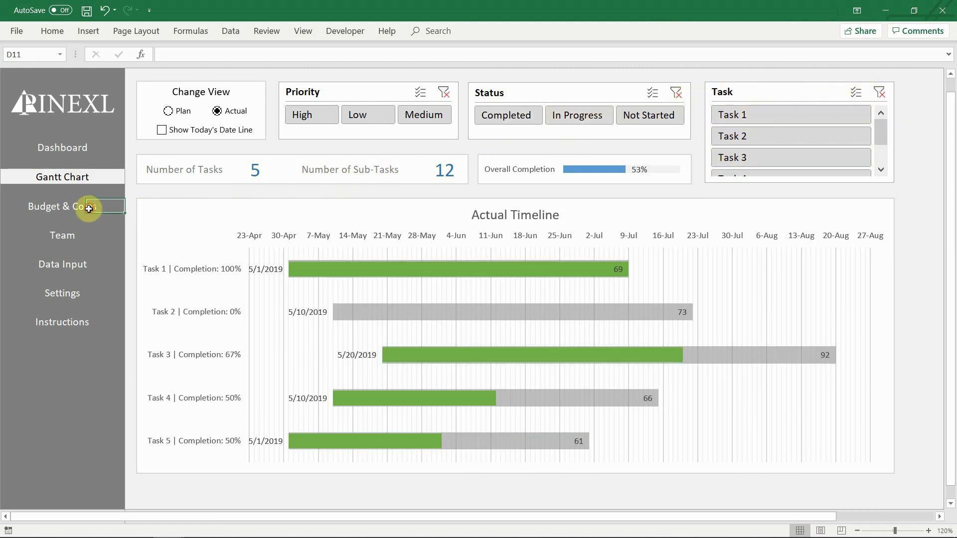
Step: Filter the Budget & Costs chart by High priority and Completed status, then view Team
{"action": "left_click", "coordinate": [65, 207]}
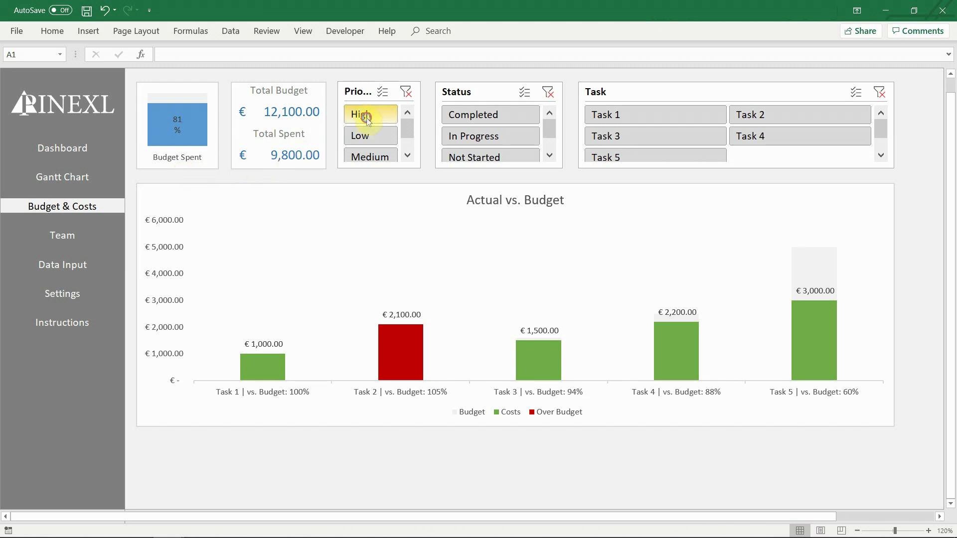
{"action": "left_click", "coordinate": [489, 114]}
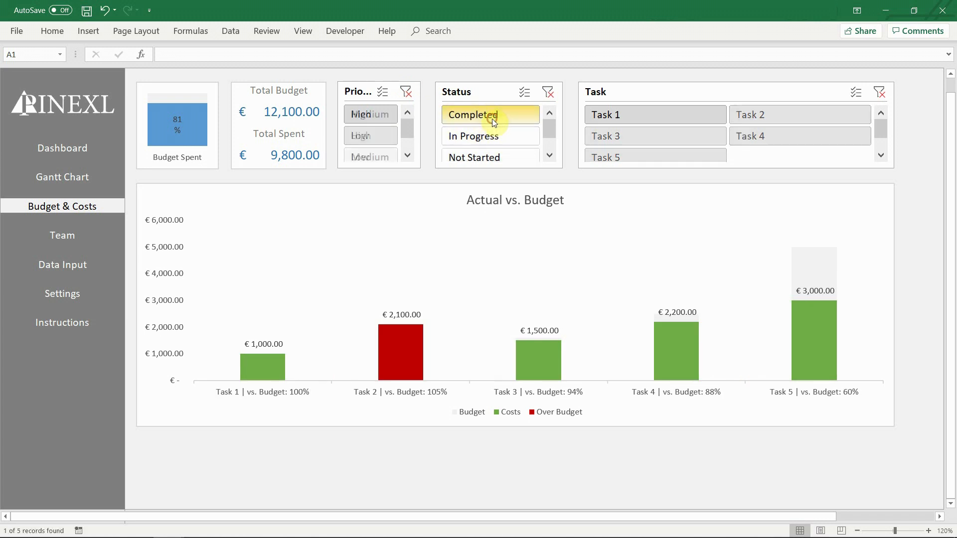
{"action": "left_click", "coordinate": [474, 157]}
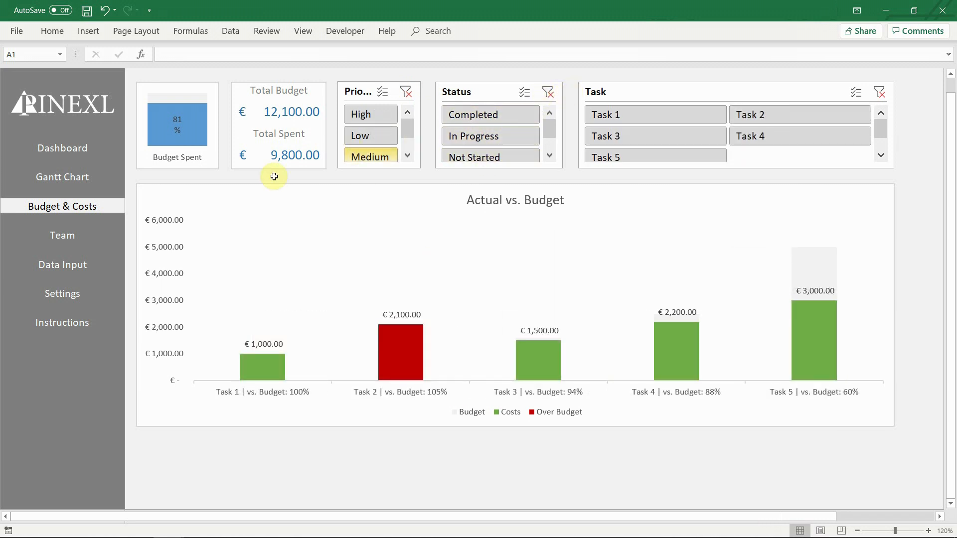
{"action": "left_click", "coordinate": [62, 235]}
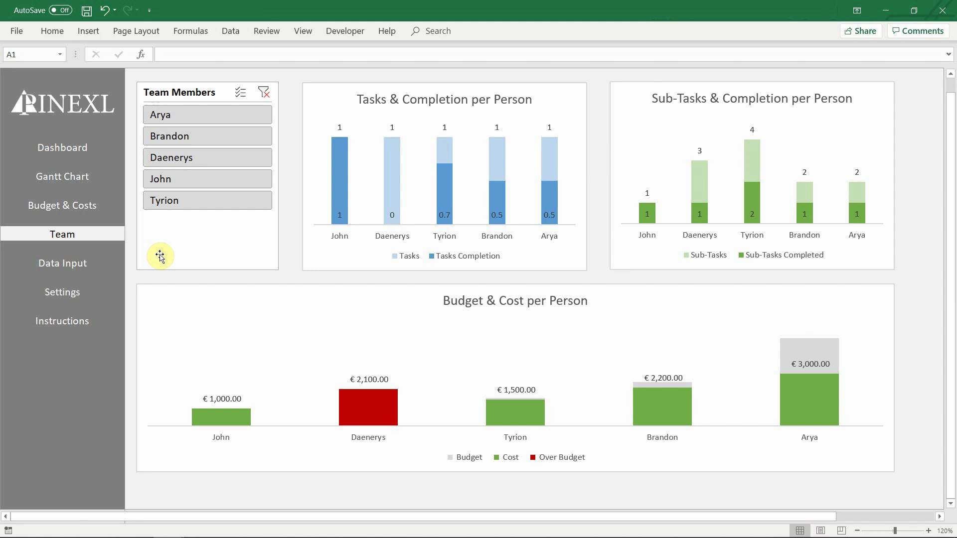
{"action": "mouse_move", "coordinate": [169, 212]}
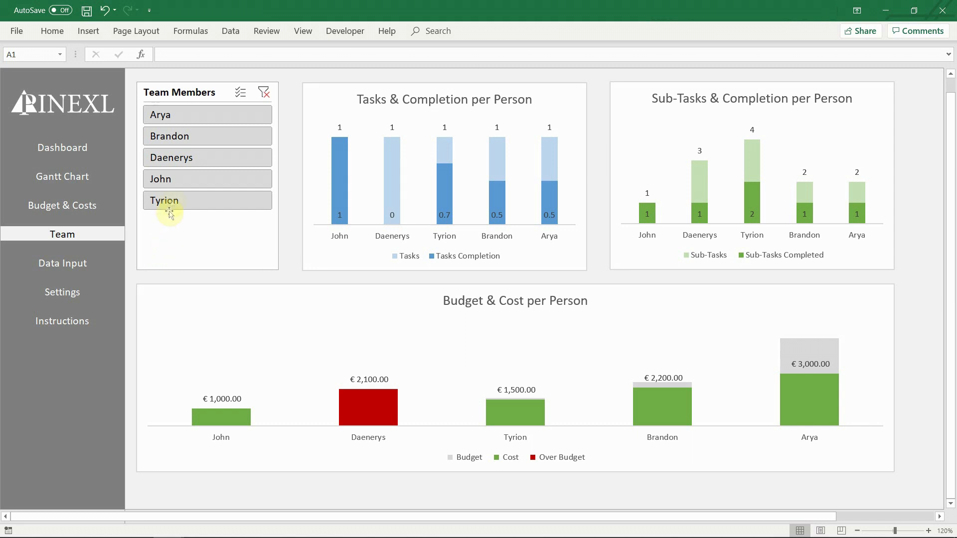
Step: Narrow the Team charts to selected members, then clear the member filter
{"action": "left_click", "coordinate": [165, 200]}
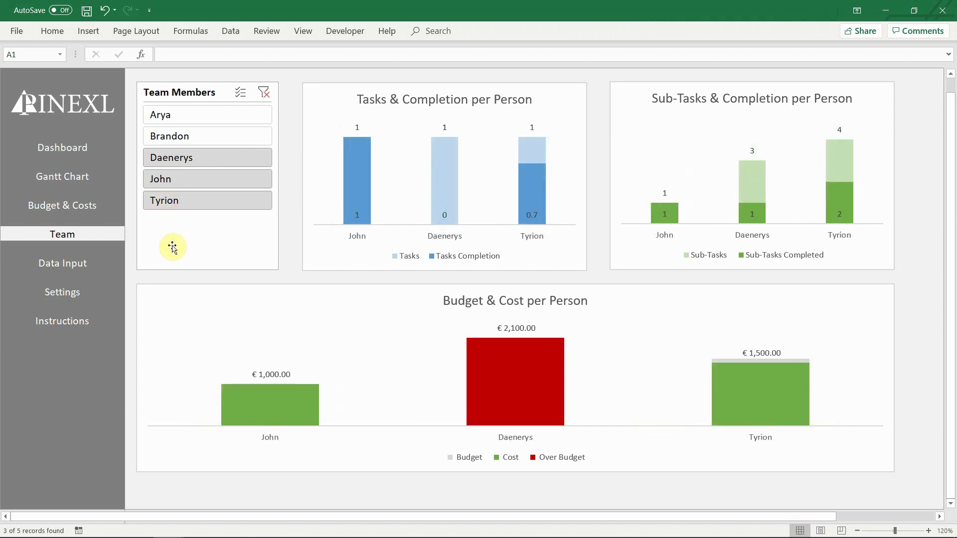
{"action": "left_click", "coordinate": [263, 92]}
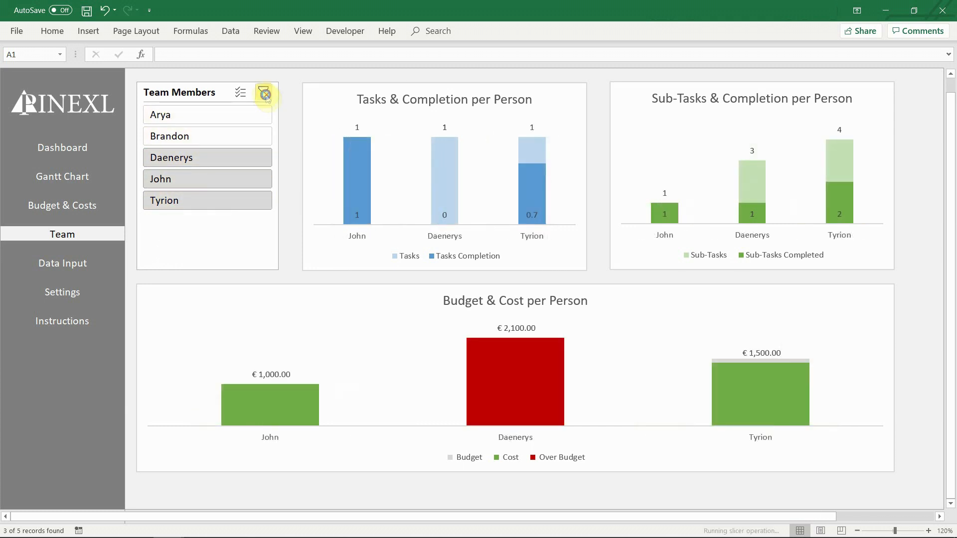
{"action": "left_click", "coordinate": [263, 93]}
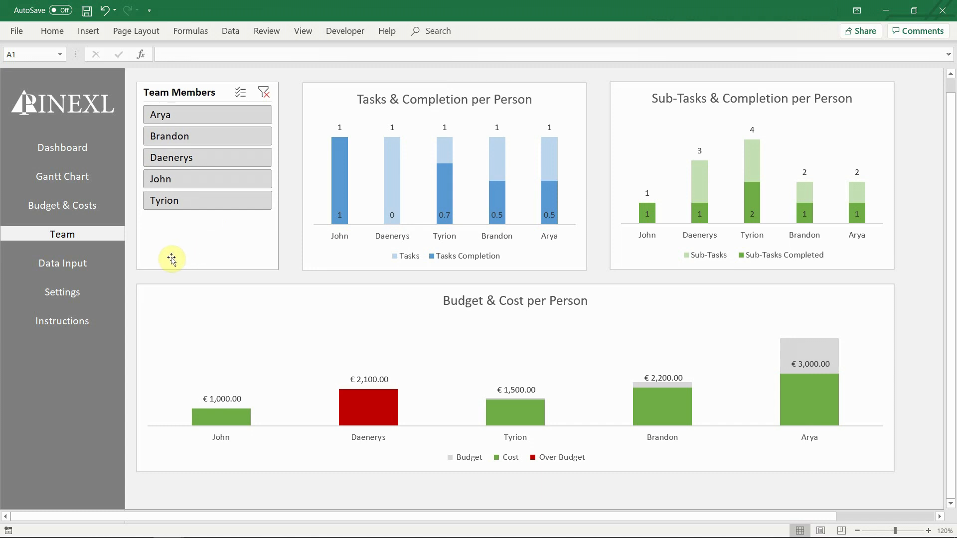
{"action": "left_click", "coordinate": [70, 264]}
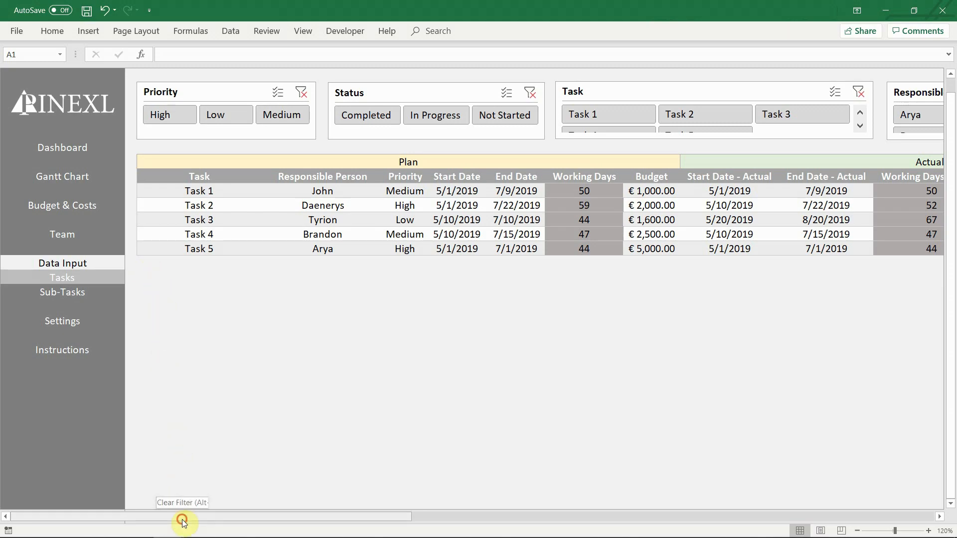
Step: Scroll the Tasks input table to review its Actual columns, then view Sub-Tasks
{"action": "left_click_drag", "start_coordinate": [181, 516], "coordinate": [406, 516]}
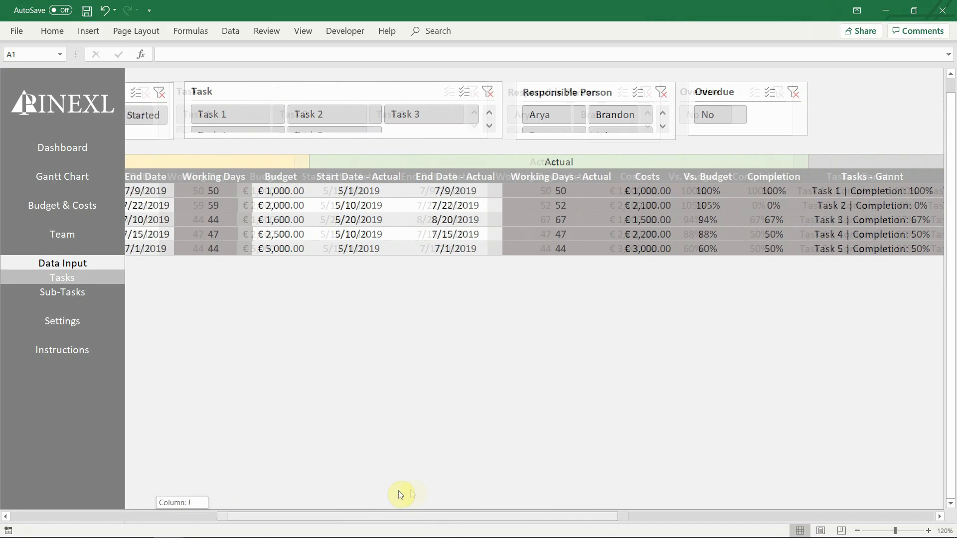
{"action": "scroll", "scroll_direction": "right", "scroll_amount": 3}
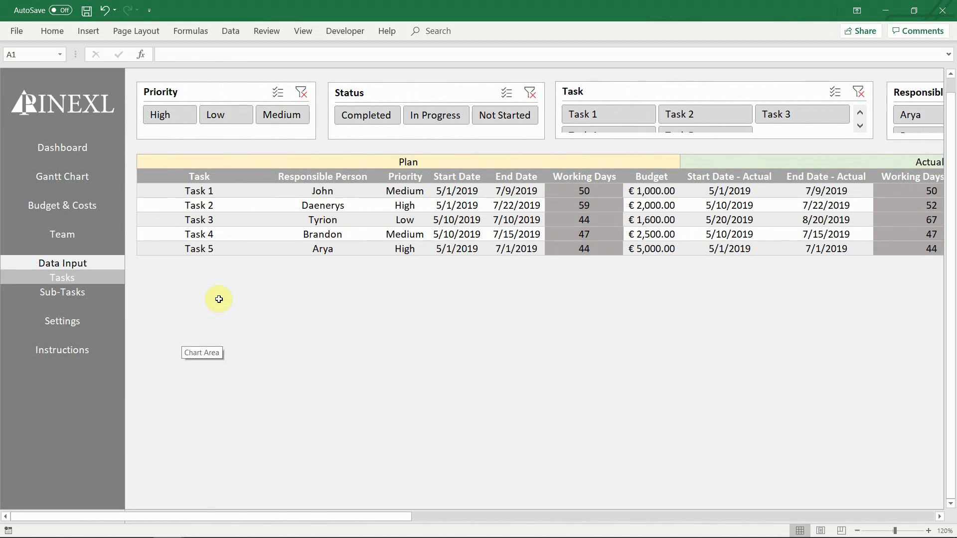
{"action": "left_click", "coordinate": [62, 292]}
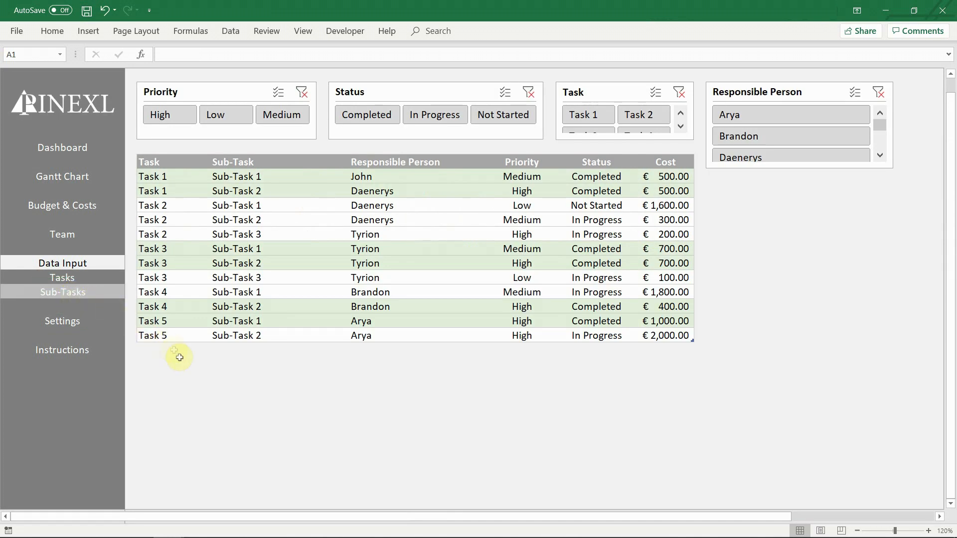
{"action": "mouse_move", "coordinate": [186, 362]}
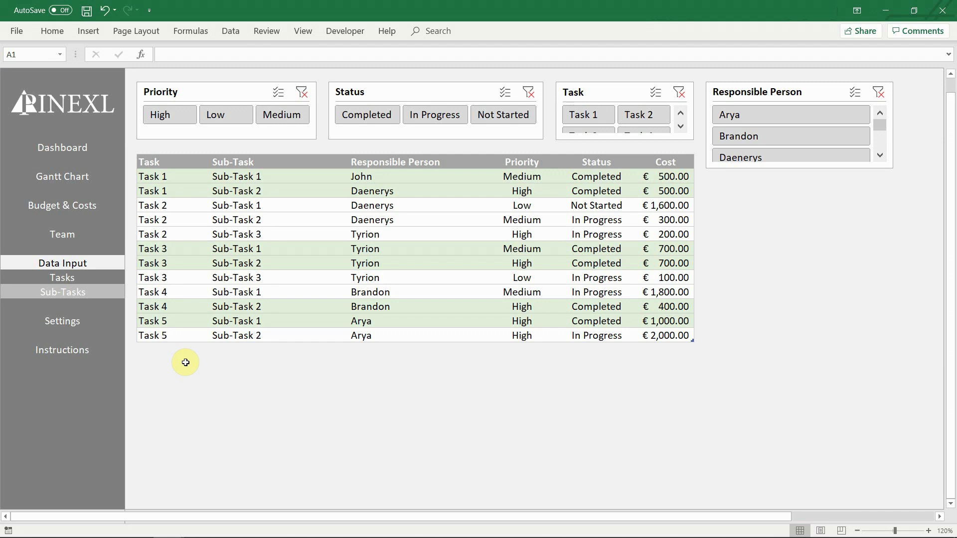
{"action": "mouse_move", "coordinate": [129, 331]}
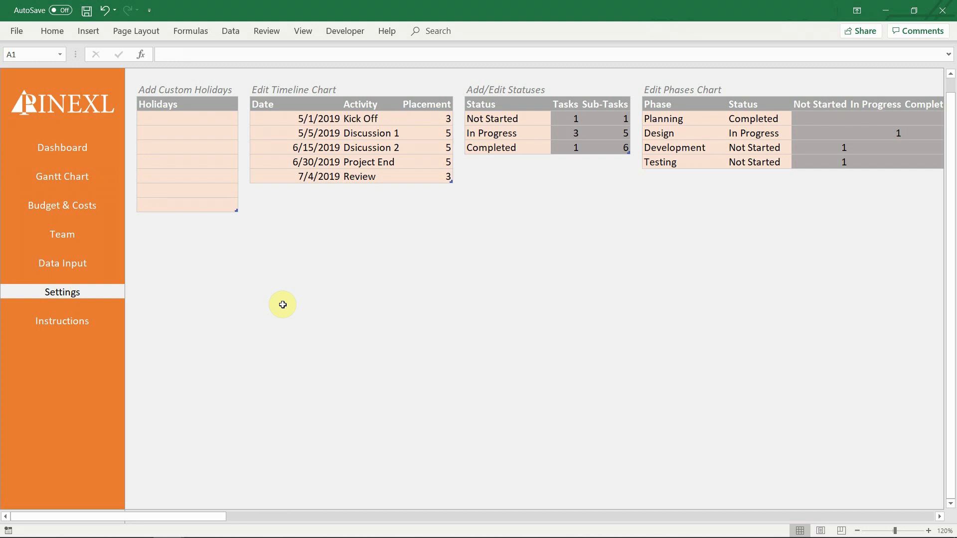
{"action": "mouse_move", "coordinate": [319, 300]}
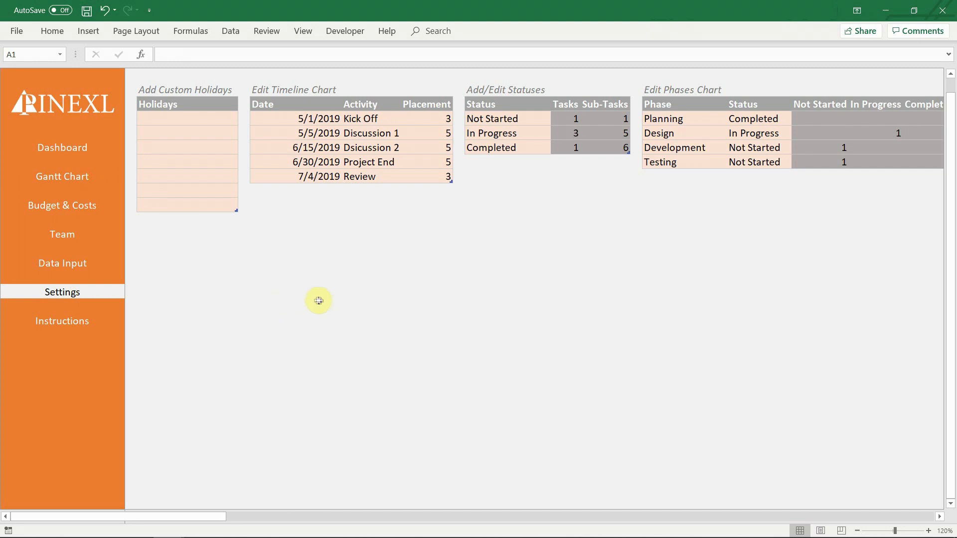
{"action": "mouse_move", "coordinate": [201, 525]}
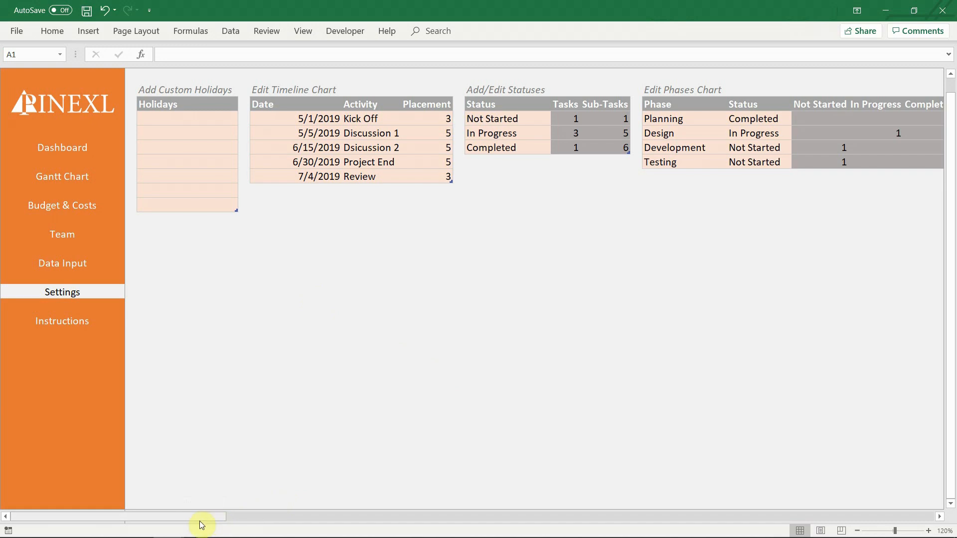
Step: Scroll across Settings to view the Priority Levels and Team Members tables
{"action": "left_click_drag", "start_coordinate": [202, 517], "coordinate": [345, 517]}
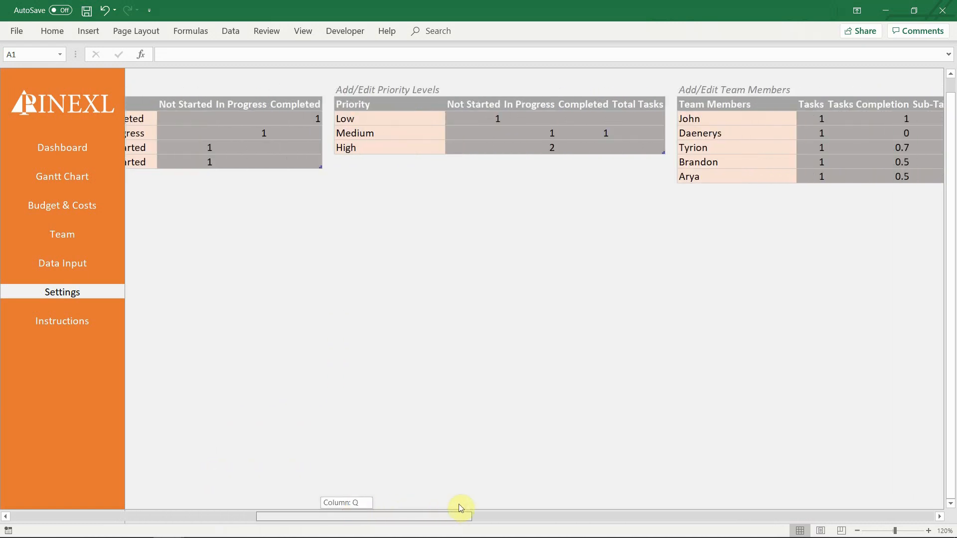
{"action": "scroll", "scroll_direction": "right", "scroll_amount": 3}
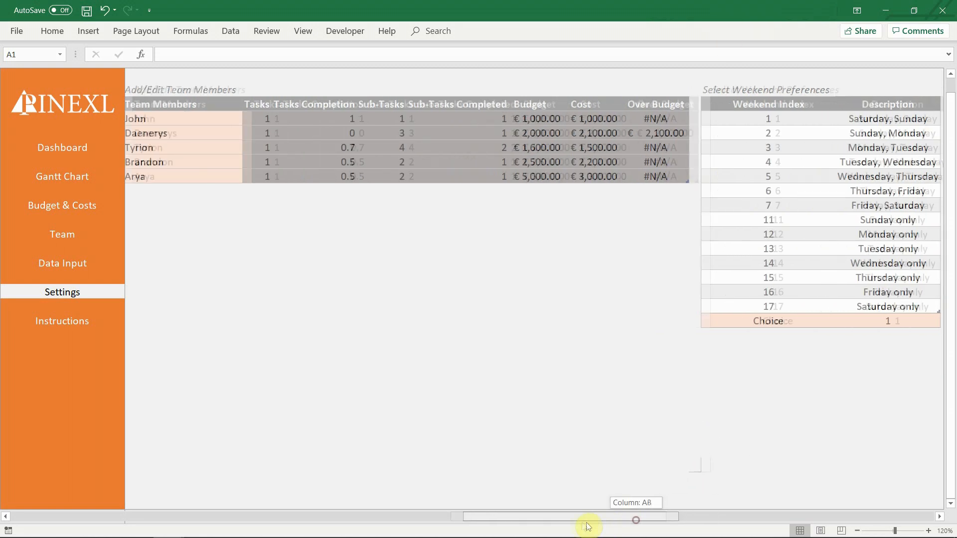
{"action": "scroll", "scroll_direction": "left", "scroll_amount": 3}
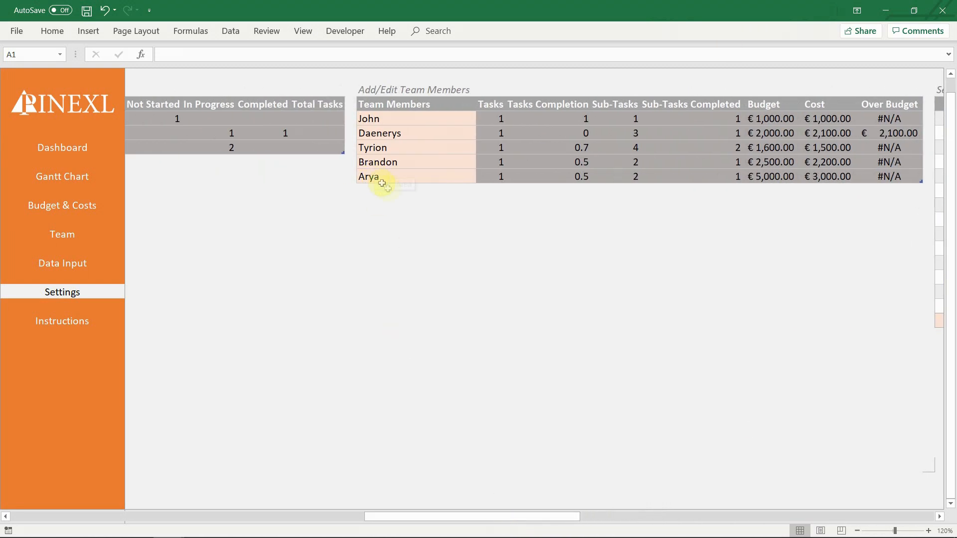
{"action": "mouse_move", "coordinate": [450, 214]}
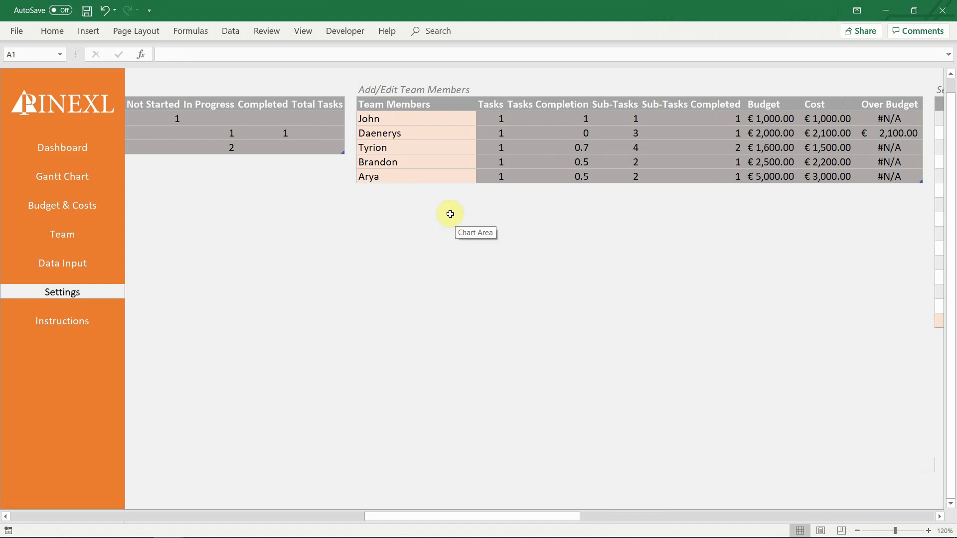
Step: Add team member Cersei and a Status Check milestone on 5/20/2019 at placement 4
{"action": "left_click", "coordinate": [417, 191]}
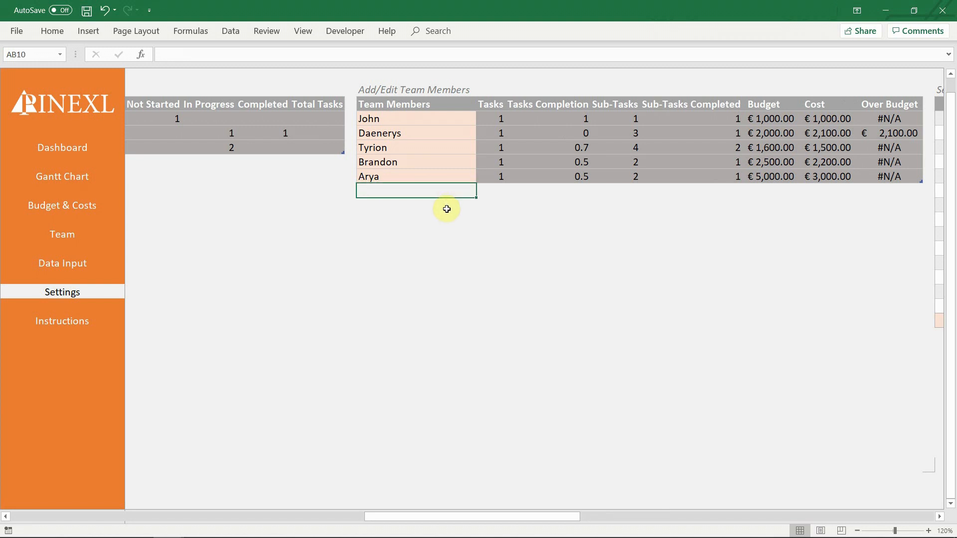
{"action": "type", "text": "Cersei"}
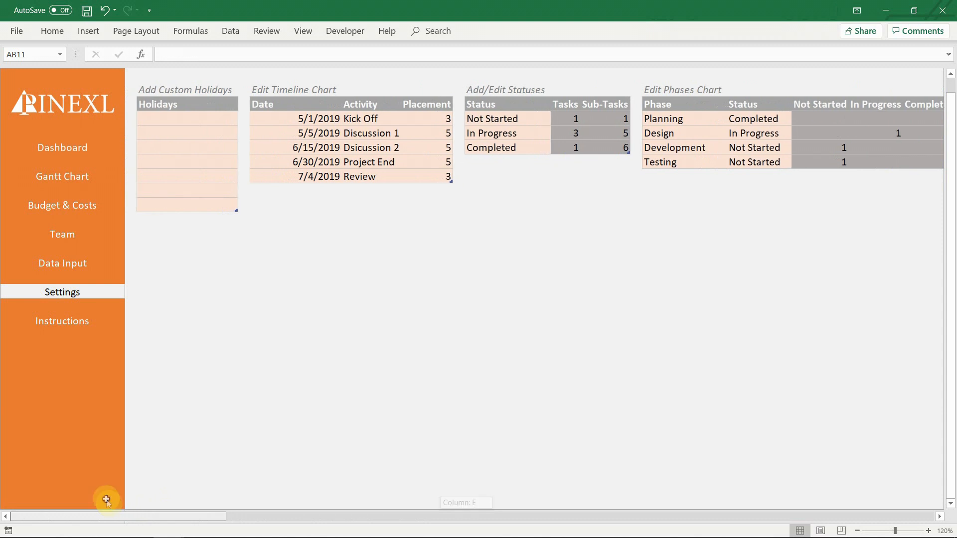
{"action": "left_click", "coordinate": [315, 194]}
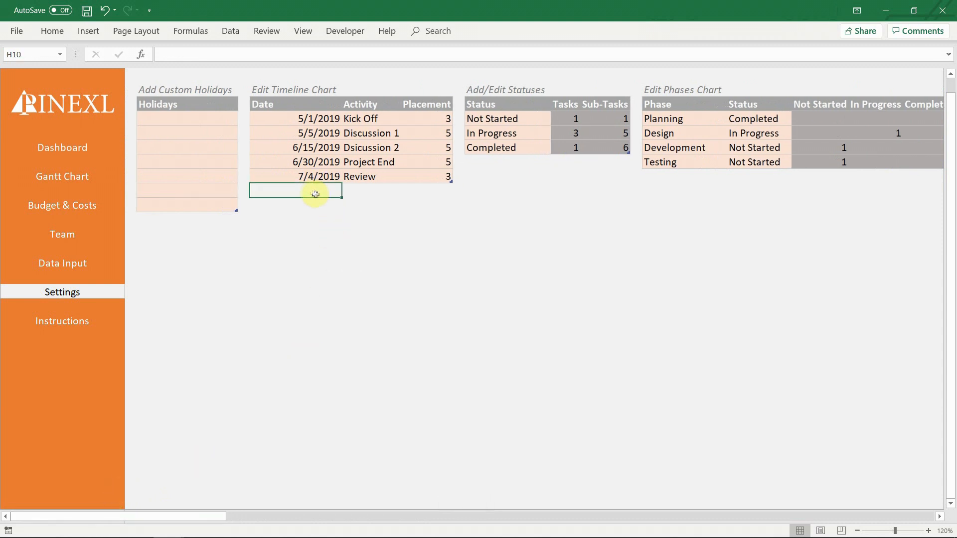
{"action": "mouse_move", "coordinate": [377, 194]}
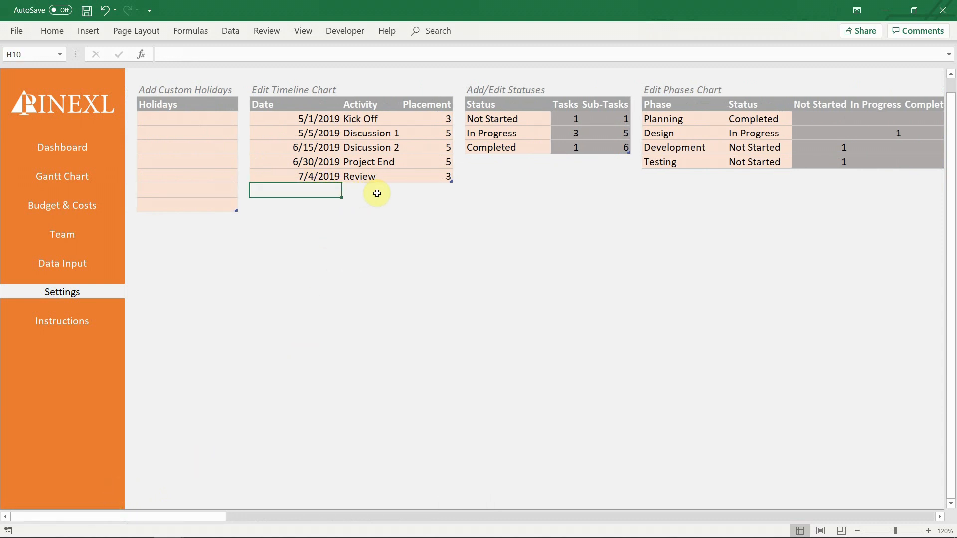
{"action": "type", "text": "5/20/2019"}
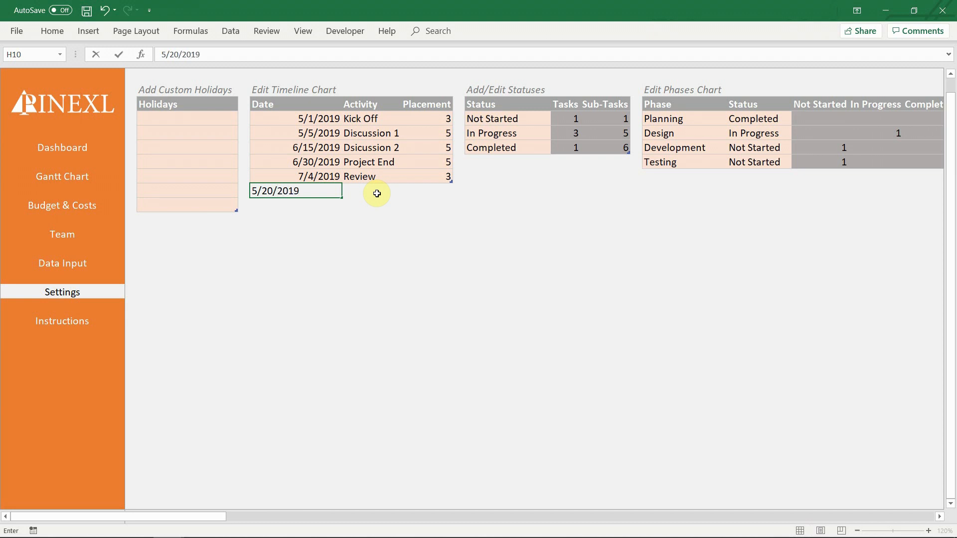
{"action": "key", "text": "Enter"}
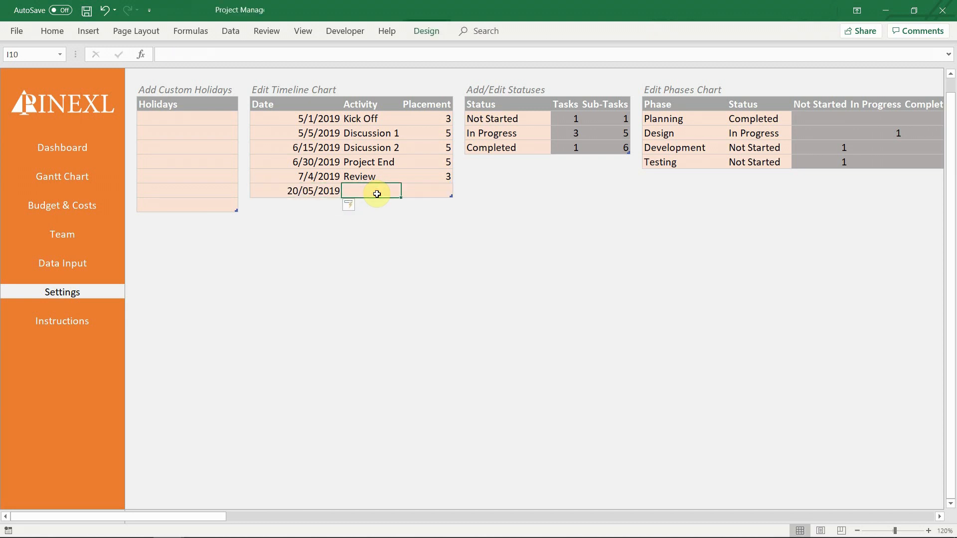
{"action": "type", "text": "Status Check"}
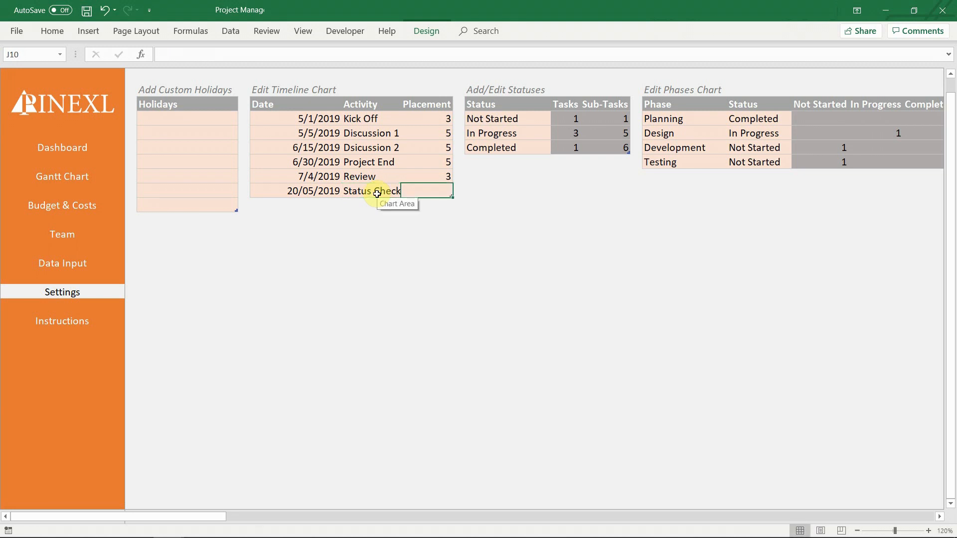
{"action": "type", "text": "4"}
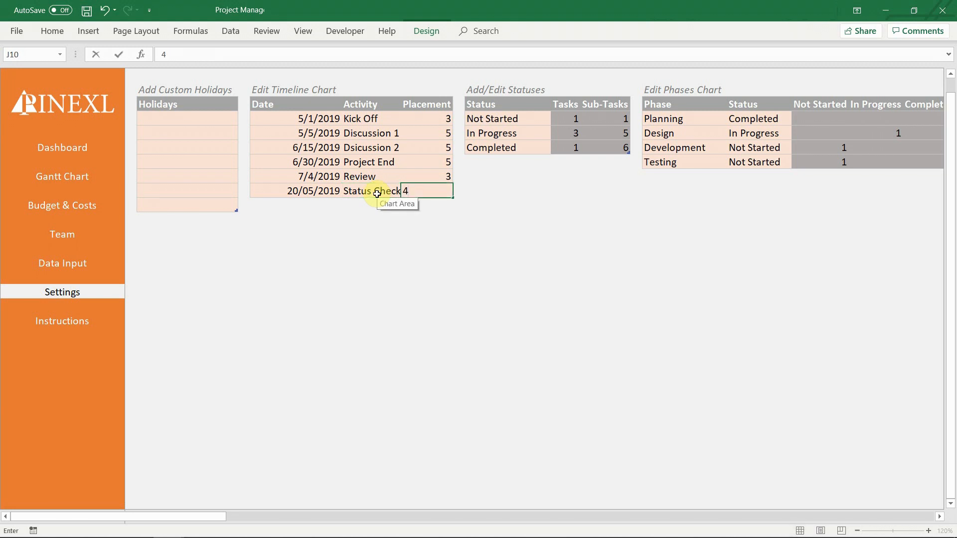
{"action": "key", "text": "Enter"}
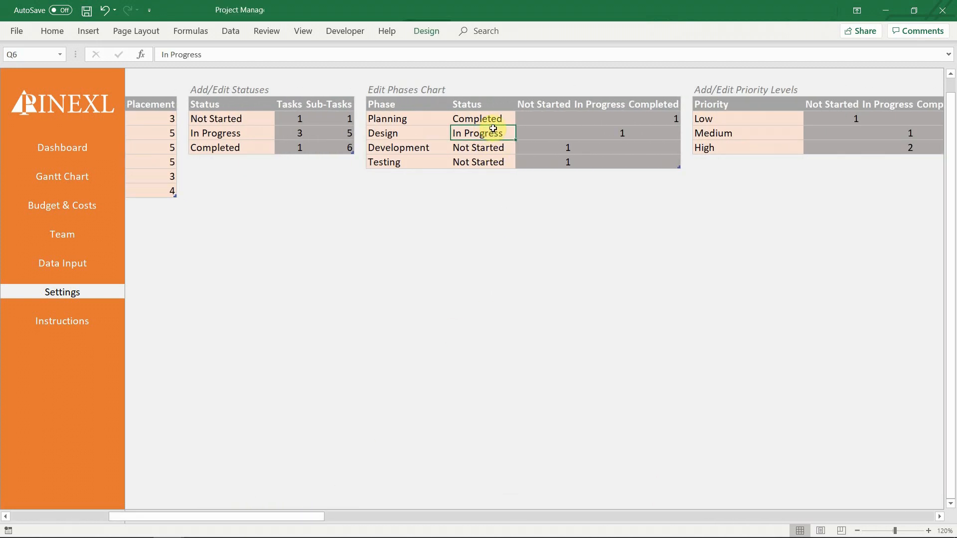
Step: Set the Design phase to Completed and Development to In Progress
{"action": "type", "text": "Completed"}
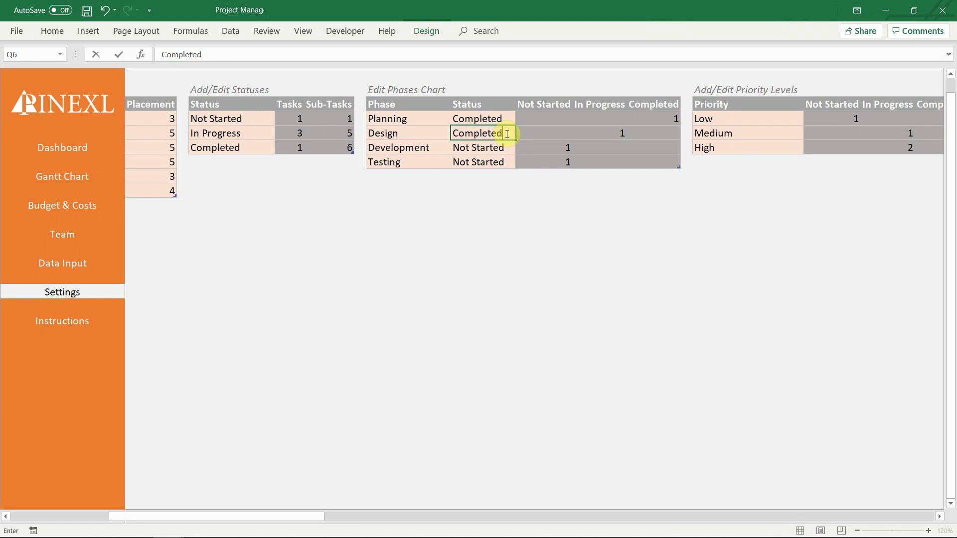
{"action": "left_click", "coordinate": [482, 162]}
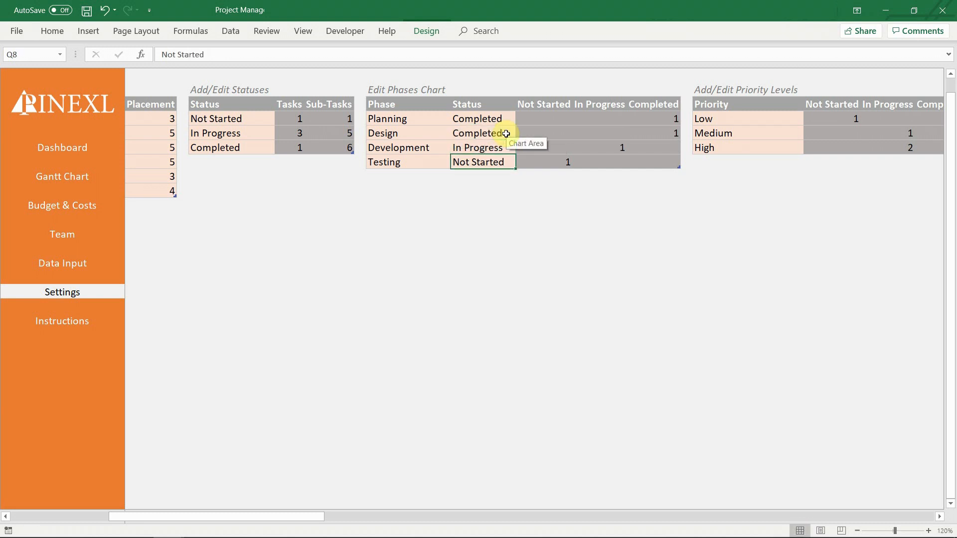
{"action": "left_click", "coordinate": [482, 176]}
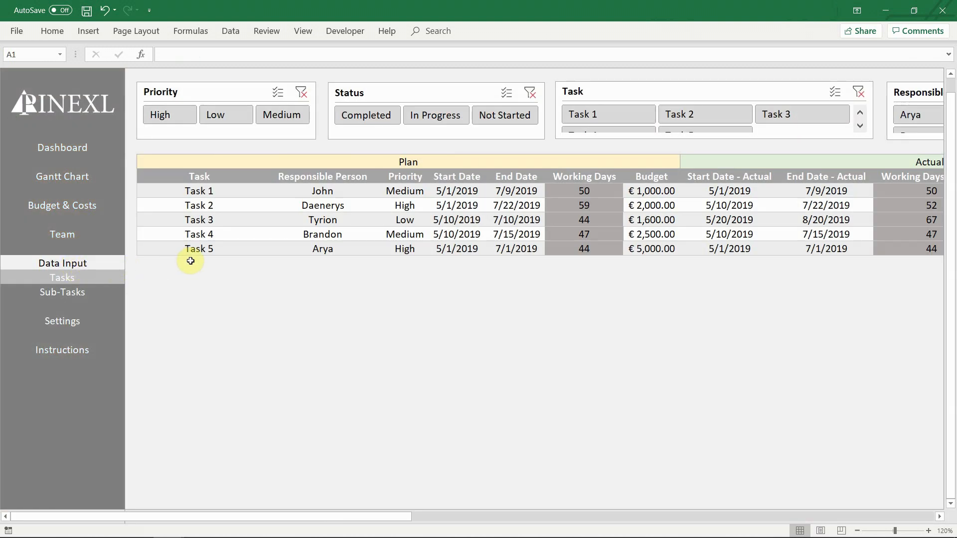
Step: Add Task 6 assigned to Cersei with High priority
{"action": "left_click", "coordinate": [199, 263]}
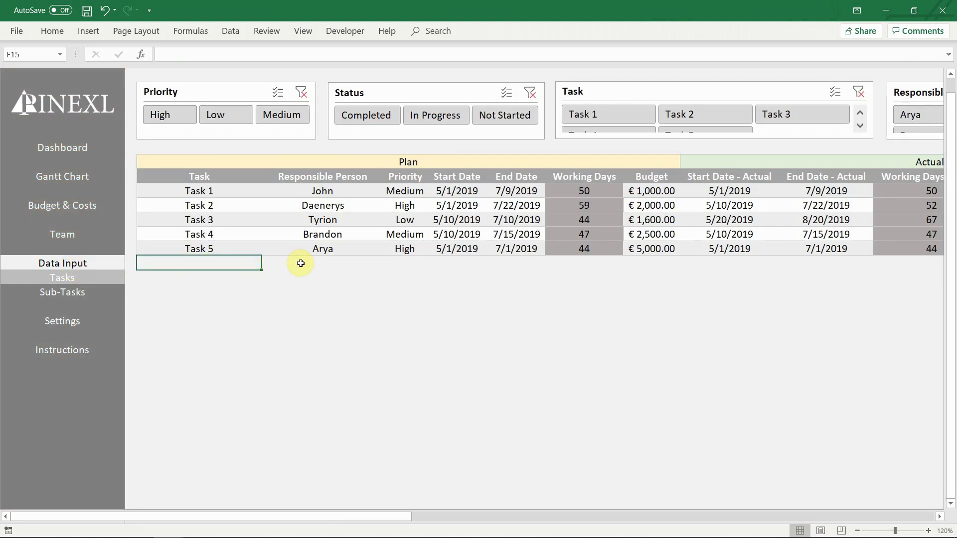
{"action": "type", "text": "Task 6"}
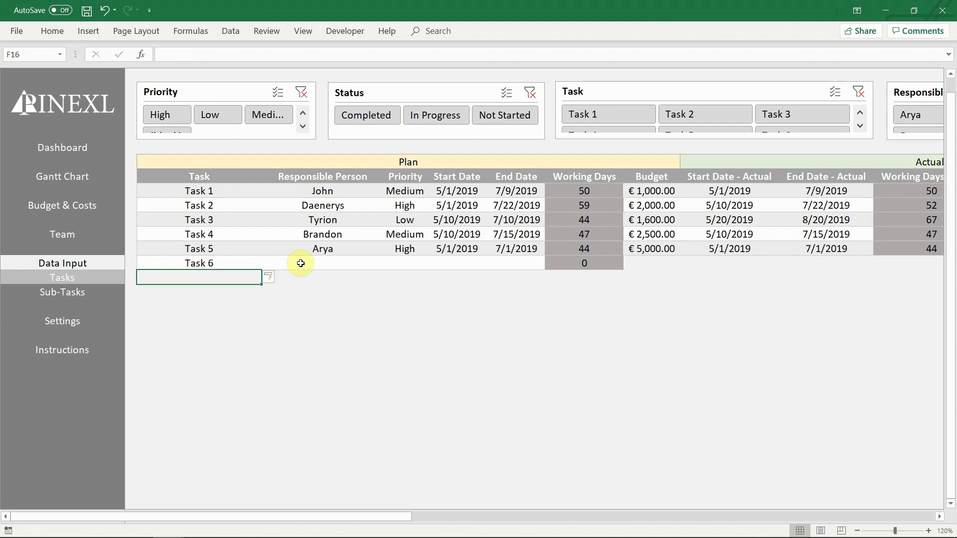
{"action": "mouse_move", "coordinate": [308, 269]}
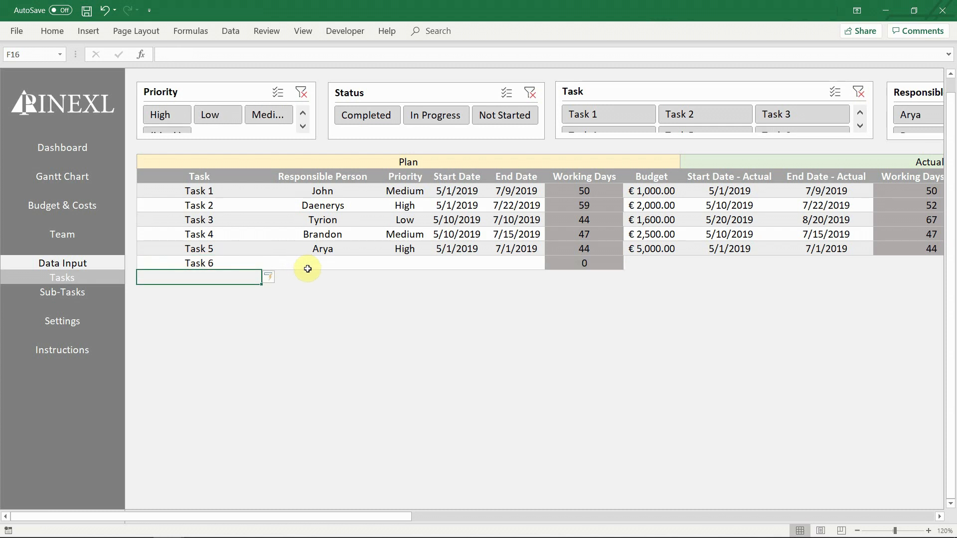
{"action": "left_click", "coordinate": [323, 263]}
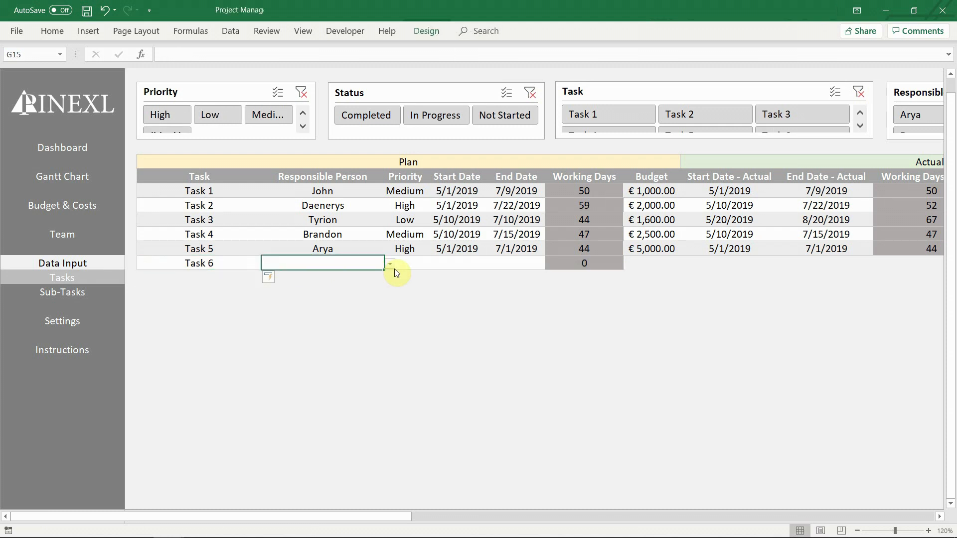
{"action": "left_click", "coordinate": [390, 264]}
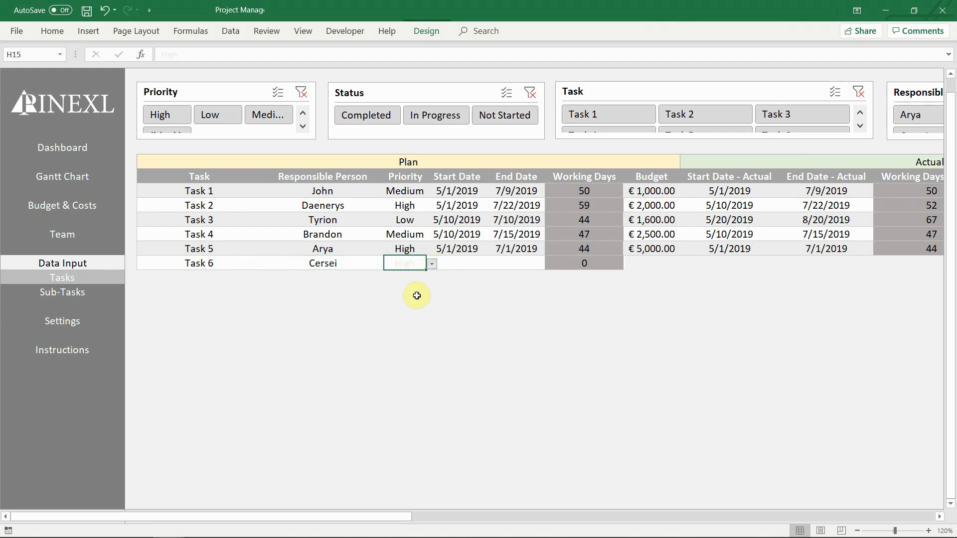
{"action": "left_click", "coordinate": [404, 263]}
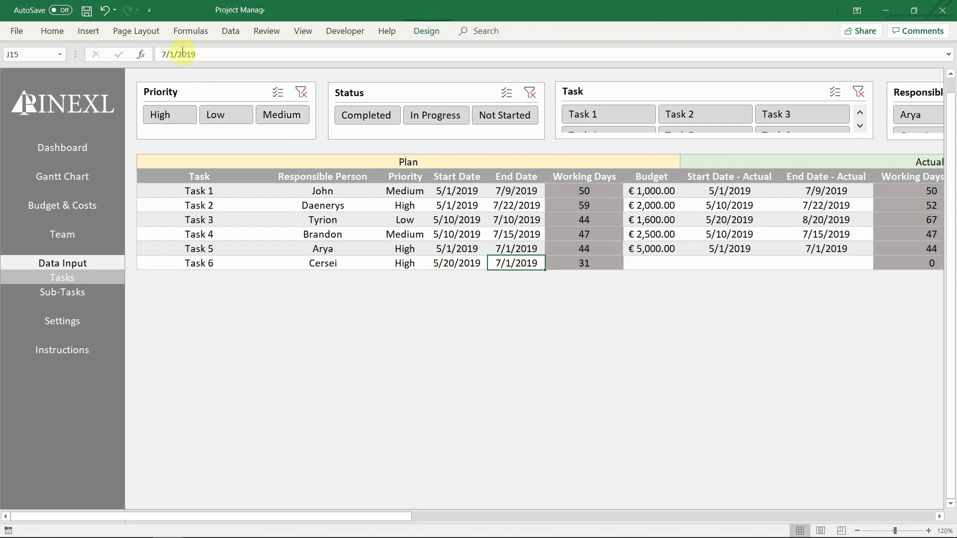
Step: Give Task 6 plan dates 5/20–7/20/2019, a €3,000 budget and actual end 7/15/2019
{"action": "type", "text": "7/20/2019"}
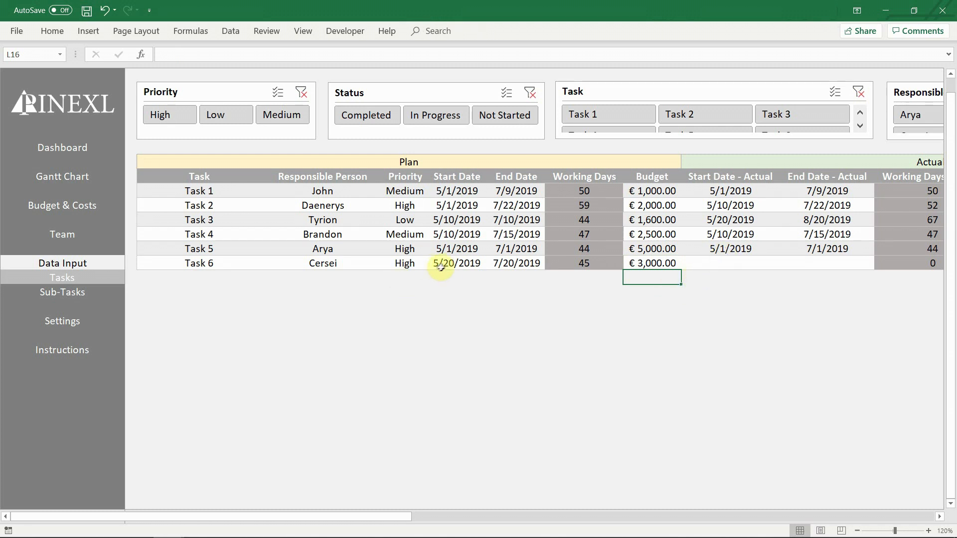
{"action": "left_click", "coordinate": [827, 264]}
{"action": "type", "text": "7/15/2019"}
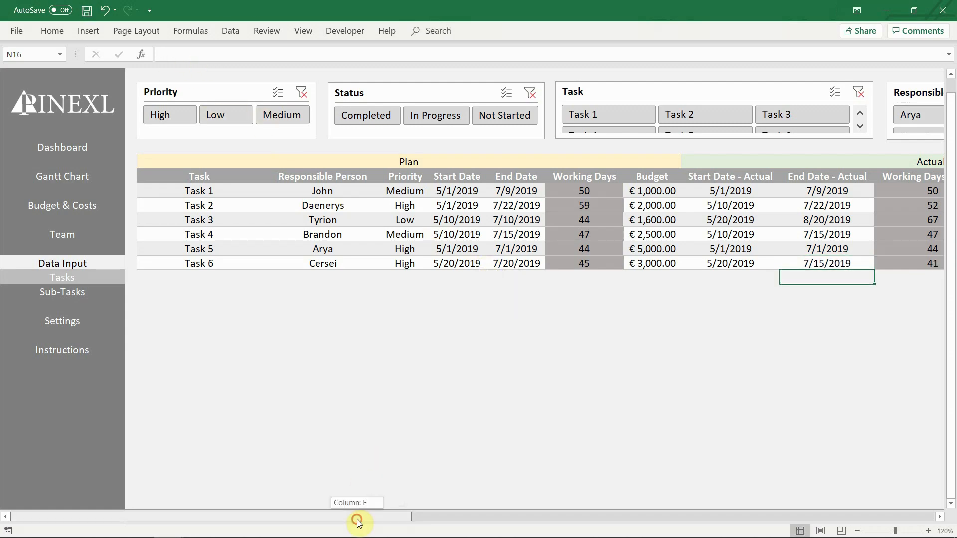
{"action": "scroll", "scroll_direction": "right", "scroll_amount": 3}
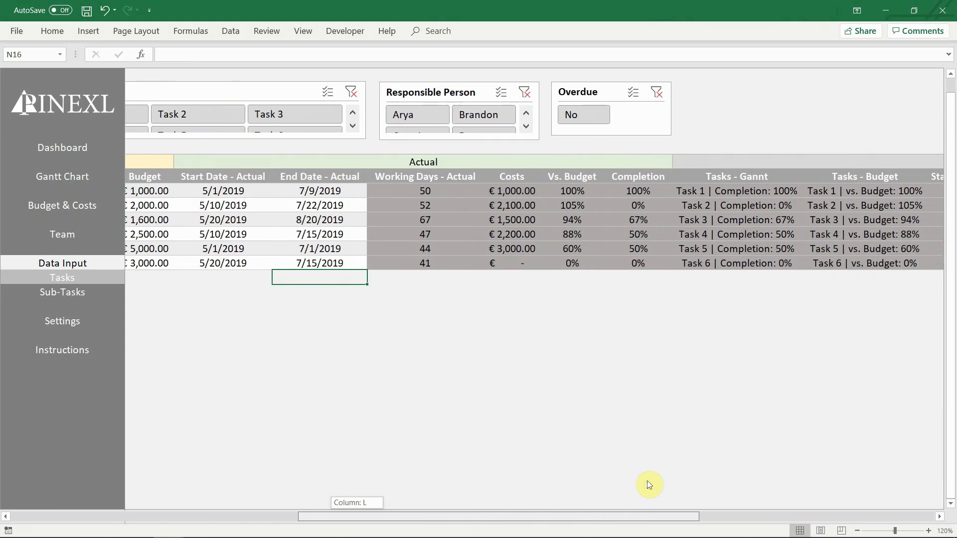
{"action": "scroll", "scroll_direction": "left", "scroll_amount": 3}
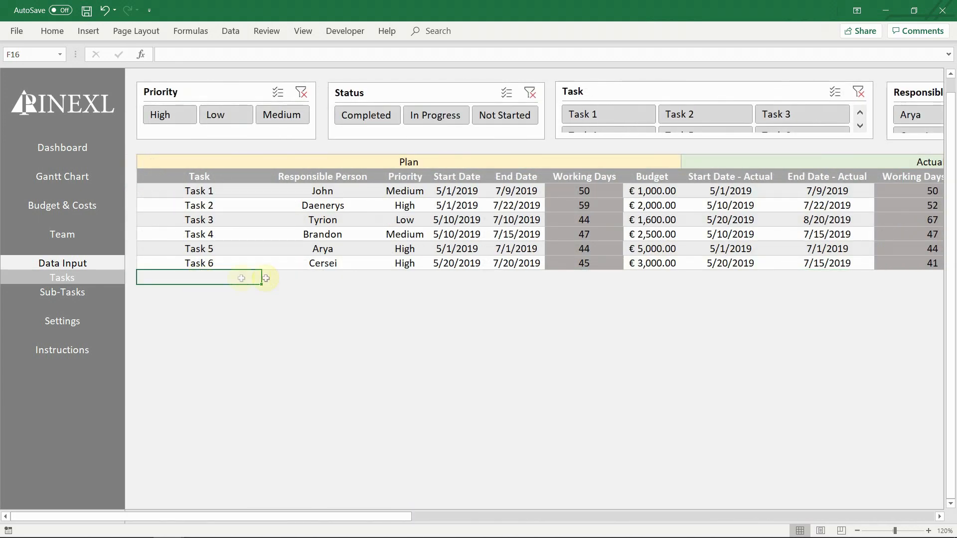
{"action": "left_click", "coordinate": [62, 292]}
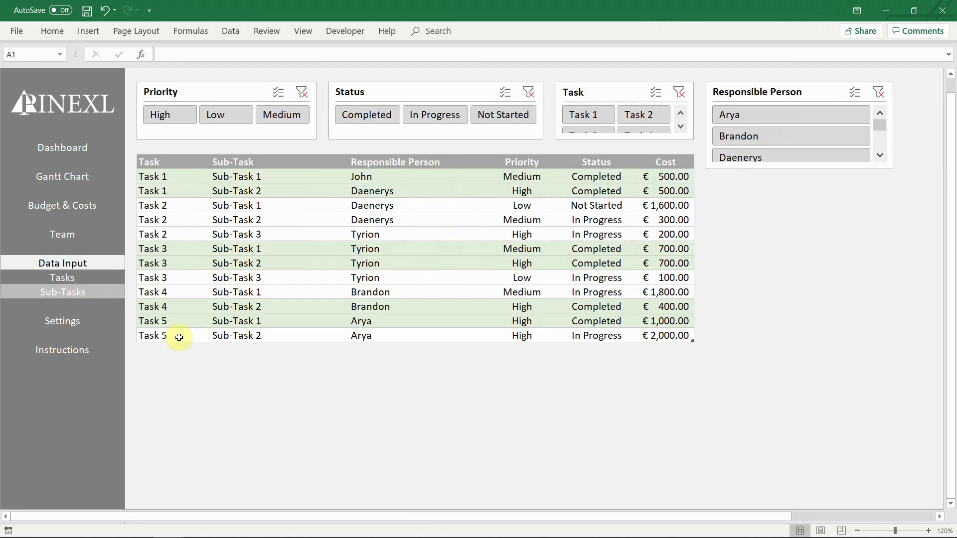
Step: Insert two new sub-task rows assigned to Task 6
{"action": "left_click", "coordinate": [173, 350]}
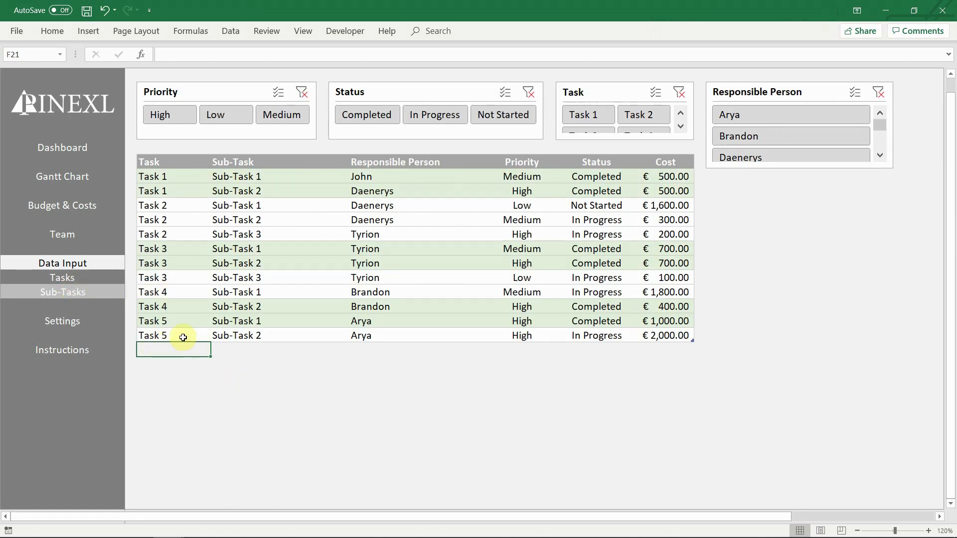
{"action": "right_click", "coordinate": [183, 335]}
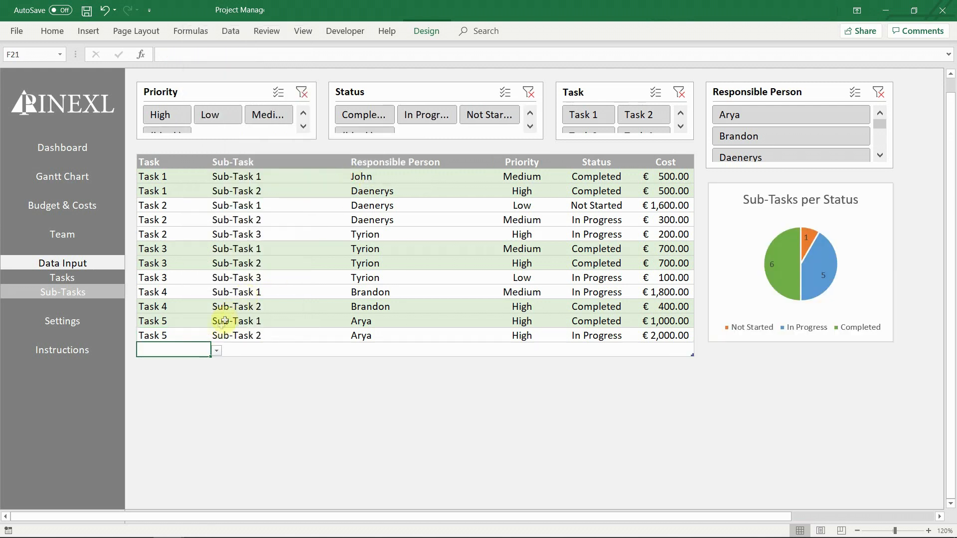
{"action": "left_click", "coordinate": [216, 351]}
{"action": "type", "text": "Task 6"}
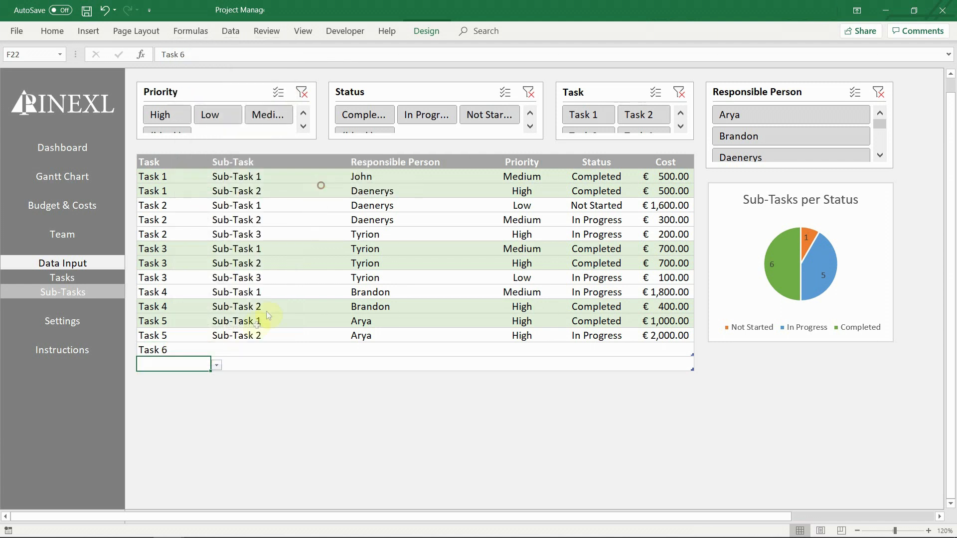
{"action": "left_click", "coordinate": [216, 365]}
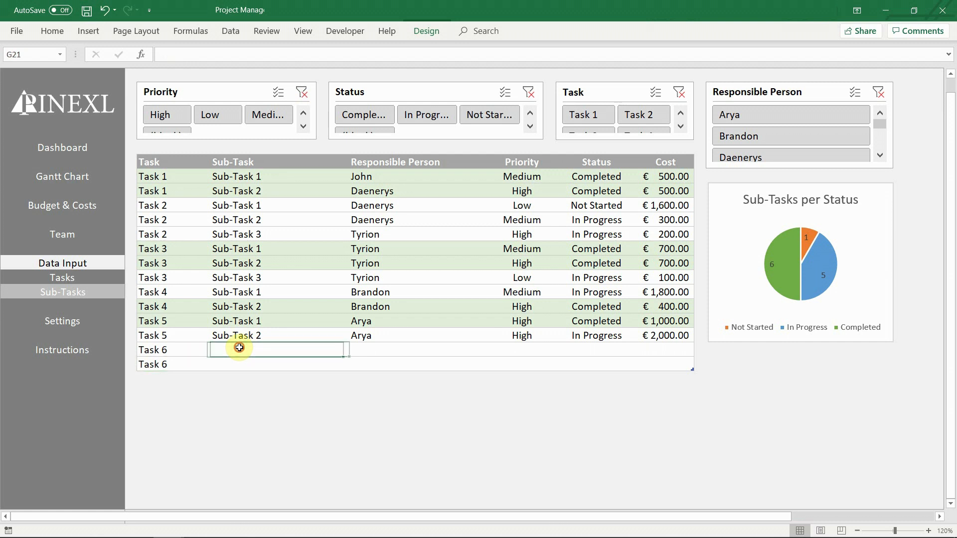
{"action": "type", "text": "Sub-Tas"}
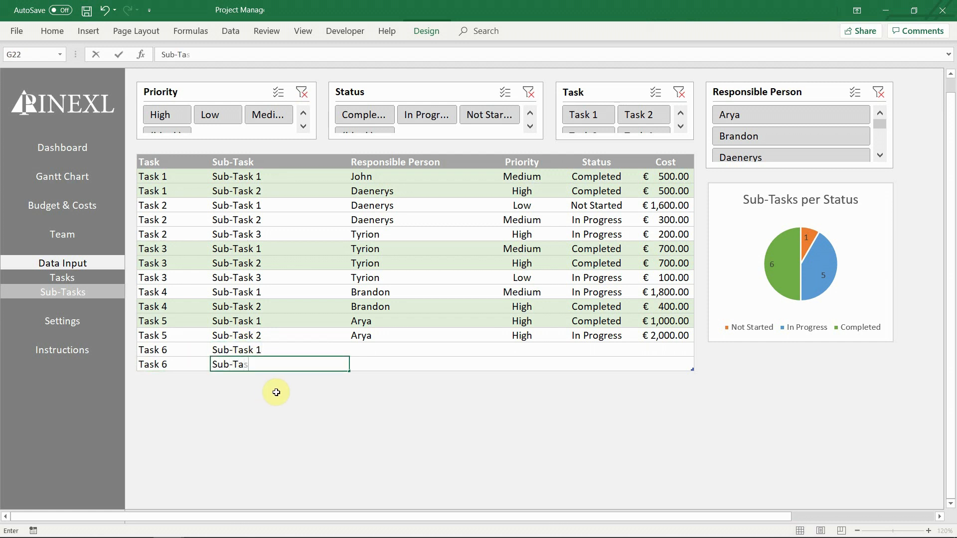
Step: Assign Cersei to the Task 6 sub-tasks and enter costs €500 and €1,200
{"action": "left_click", "coordinate": [494, 349]}
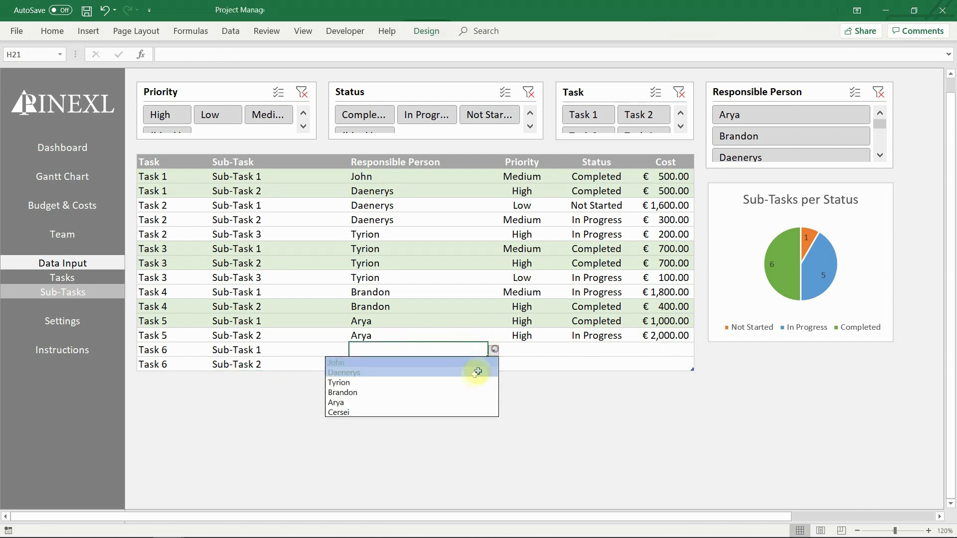
{"action": "left_click", "coordinate": [339, 412]}
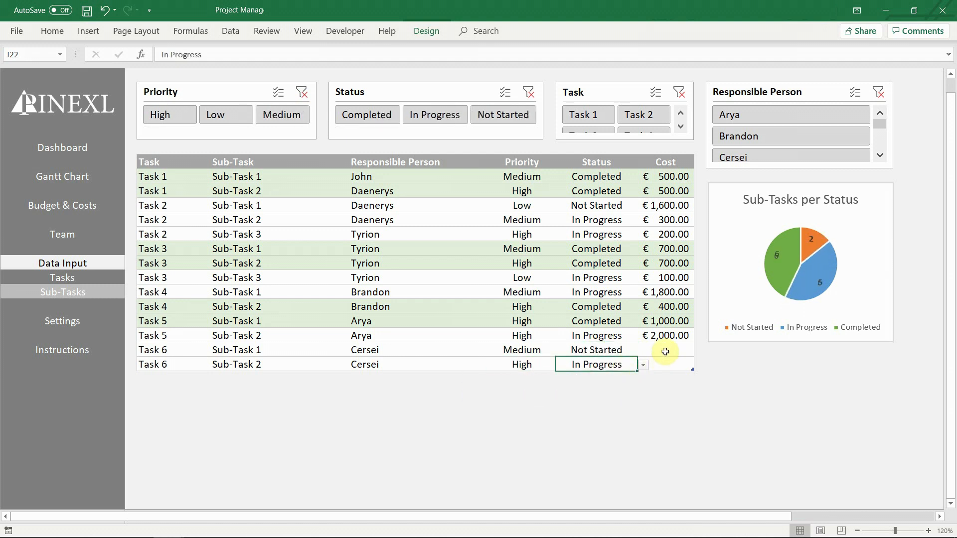
{"action": "left_click", "coordinate": [662, 364]}
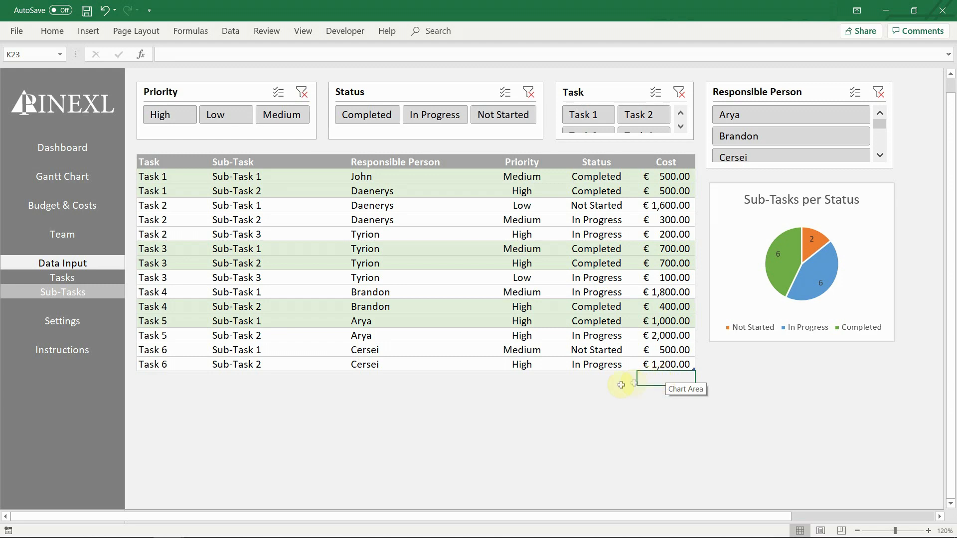
{"action": "left_click", "coordinate": [596, 378]}
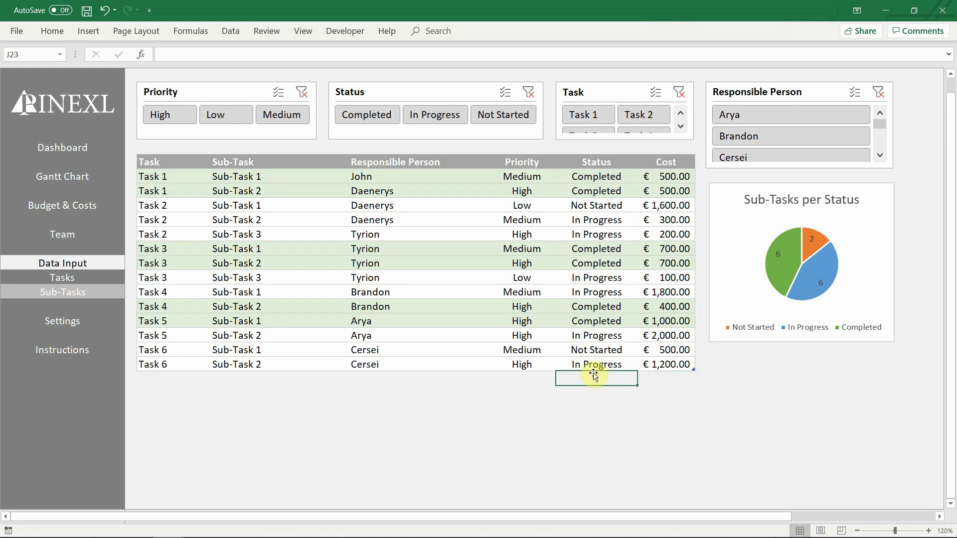
{"action": "left_click", "coordinate": [62, 147]}
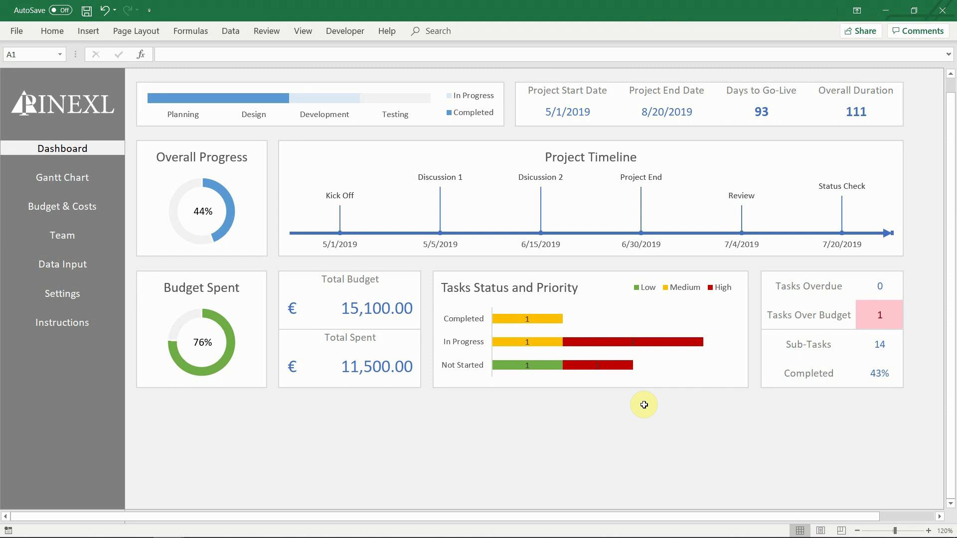
{"action": "mouse_move", "coordinate": [44, 180]}
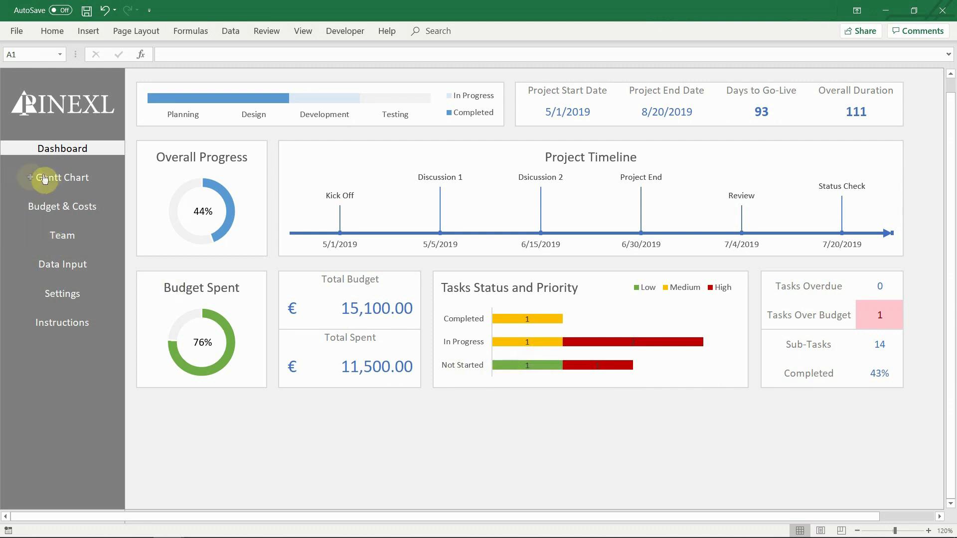
Step: Turn on the Gantt chart's today's date line, then review the Budget & Costs and Team pages
{"action": "left_click", "coordinate": [62, 178]}
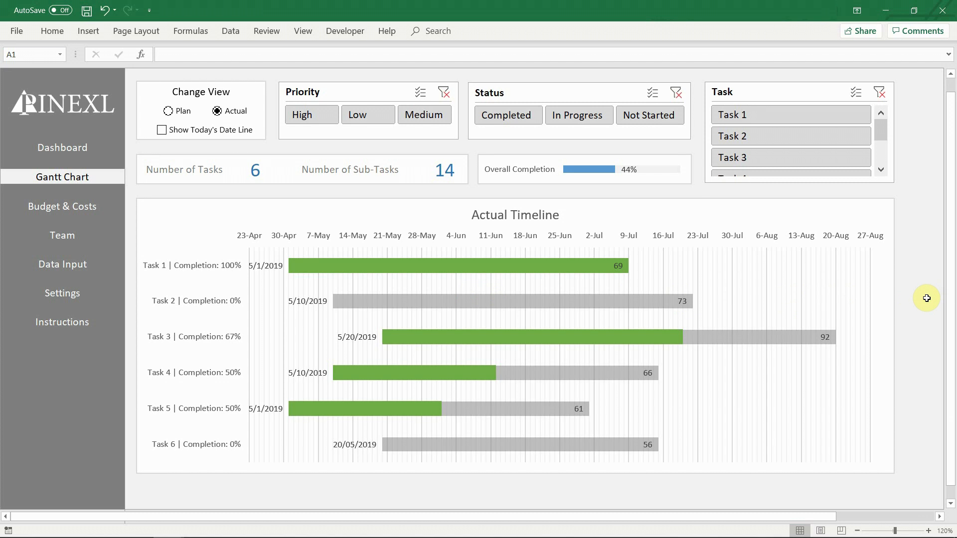
{"action": "left_click", "coordinate": [169, 111]}
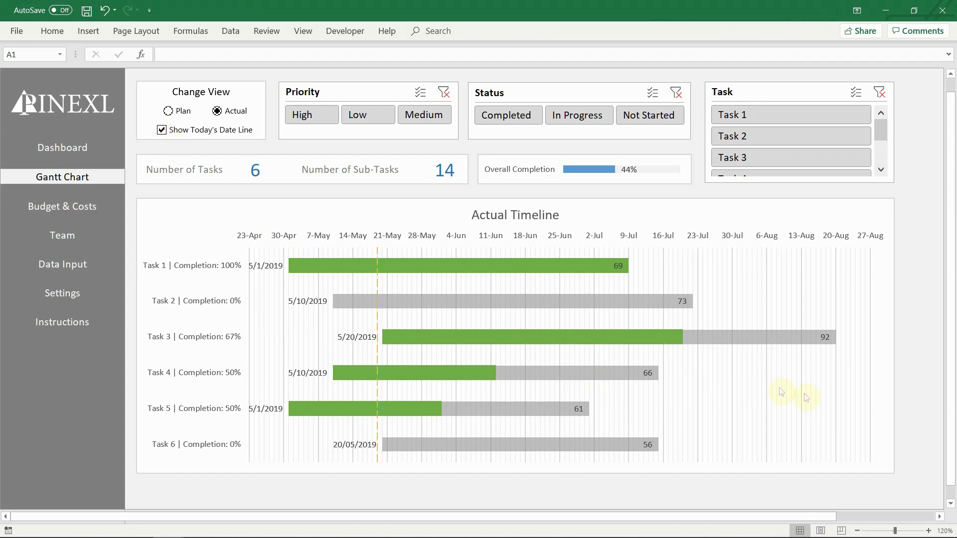
{"action": "mouse_move", "coordinate": [906, 415]}
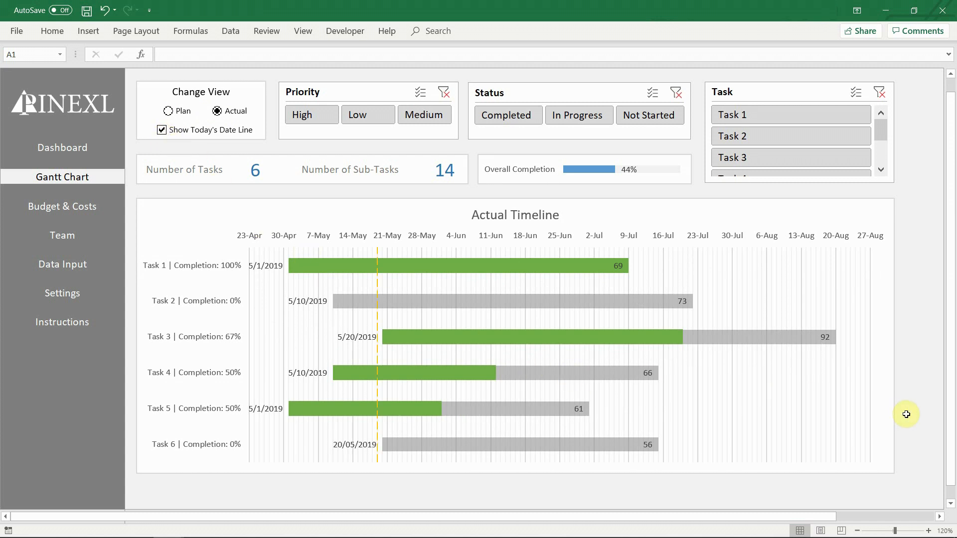
{"action": "mouse_move", "coordinate": [89, 208]}
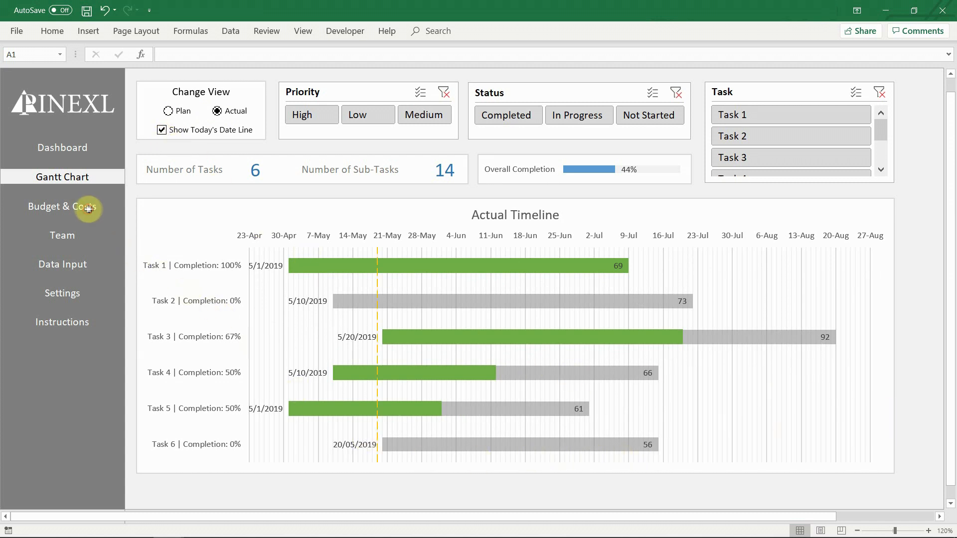
{"action": "left_click", "coordinate": [62, 207]}
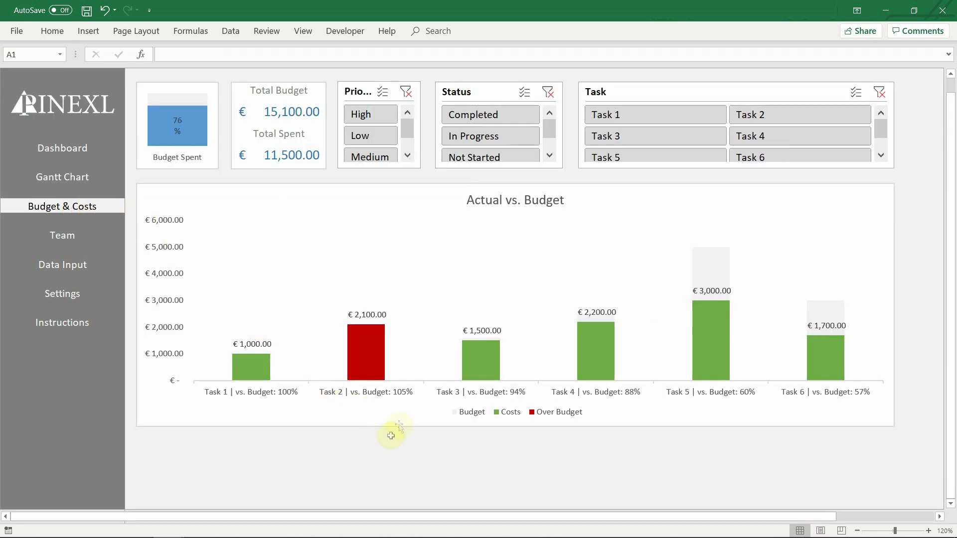
{"action": "mouse_move", "coordinate": [485, 458]}
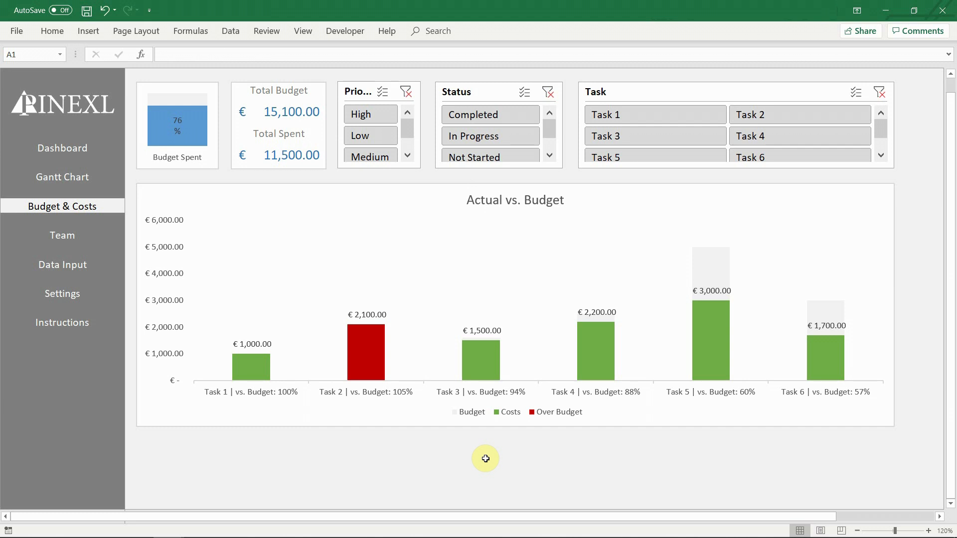
{"action": "left_click", "coordinate": [63, 235]}
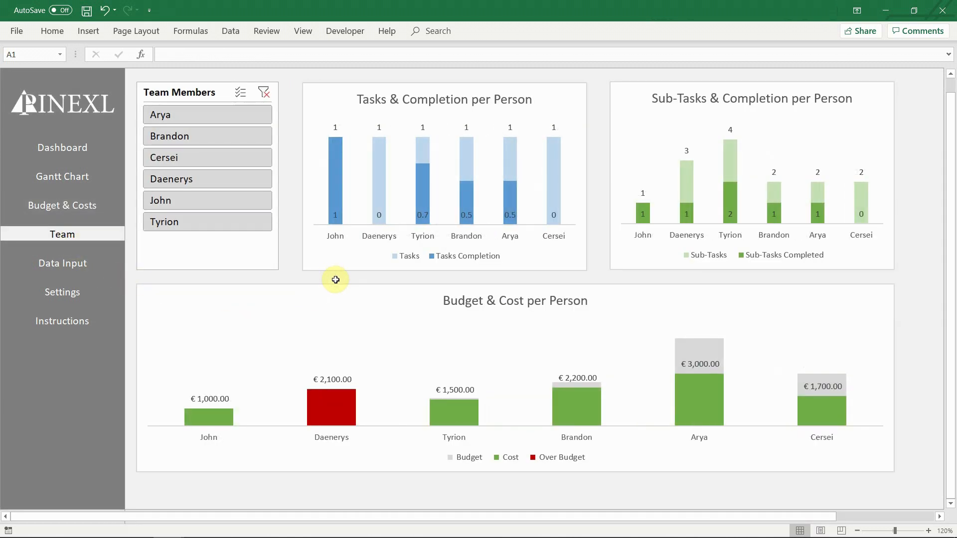
{"action": "mouse_move", "coordinate": [181, 277]}
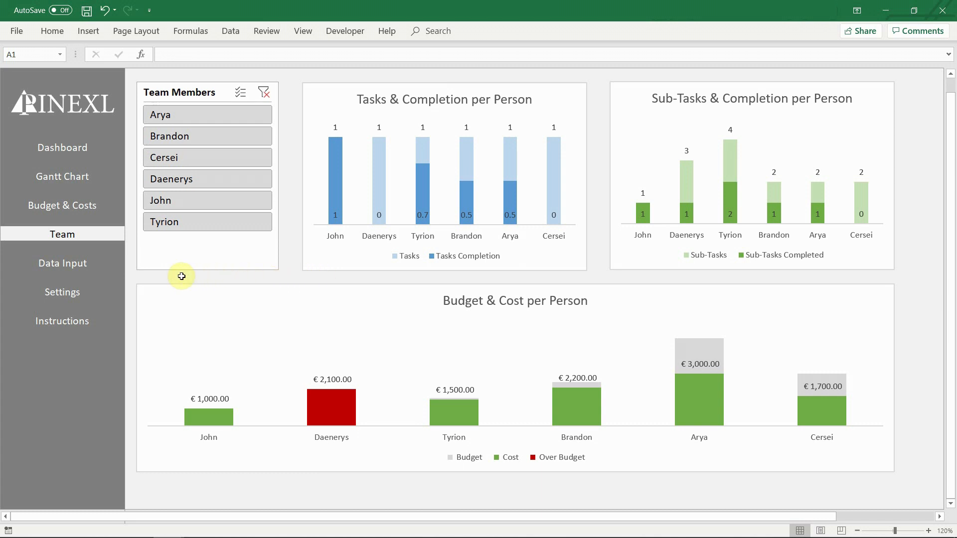
{"action": "left_click", "coordinate": [62, 277]}
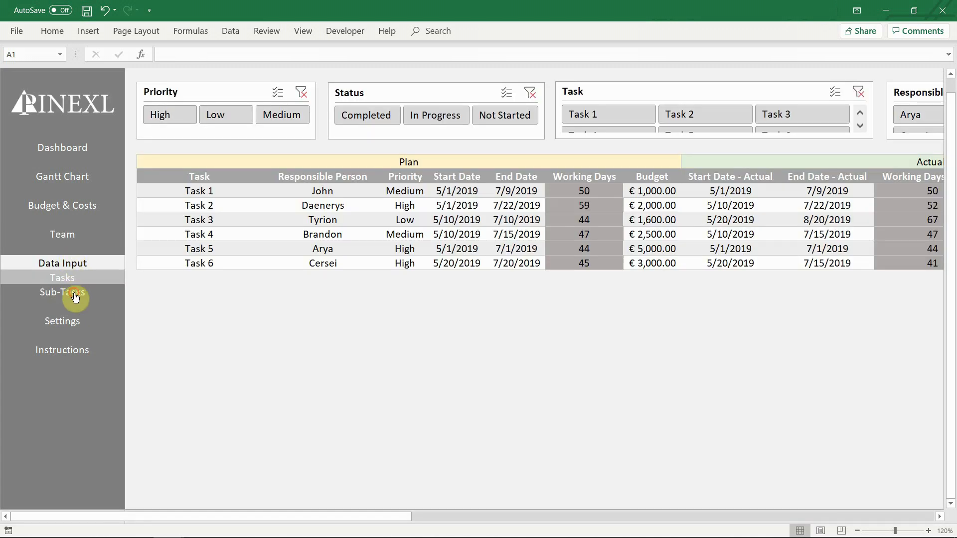
Step: Mark Task 6 Sub-Task 2 Completed at €3,000, then check the Dashboard and Gantt chart
{"action": "left_click", "coordinate": [62, 292]}
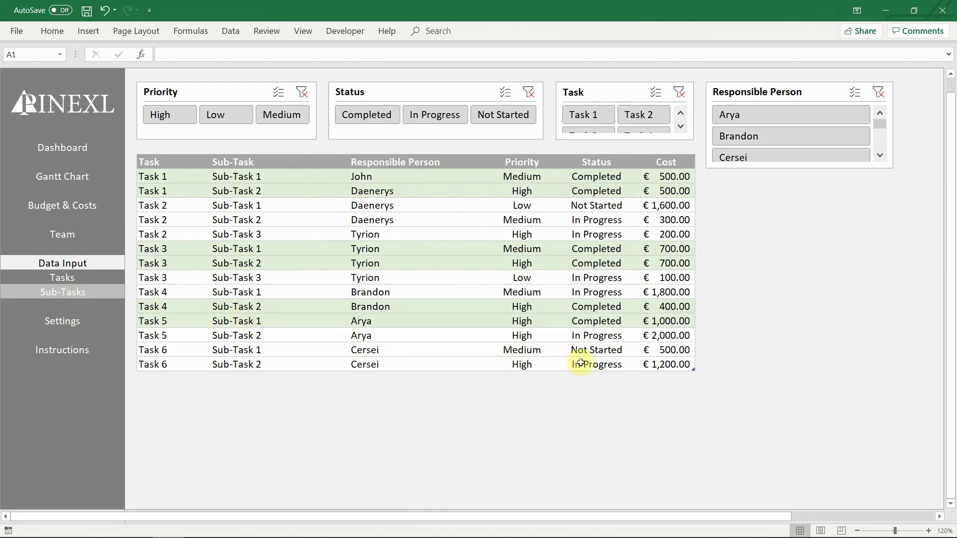
{"action": "left_click", "coordinate": [597, 365]}
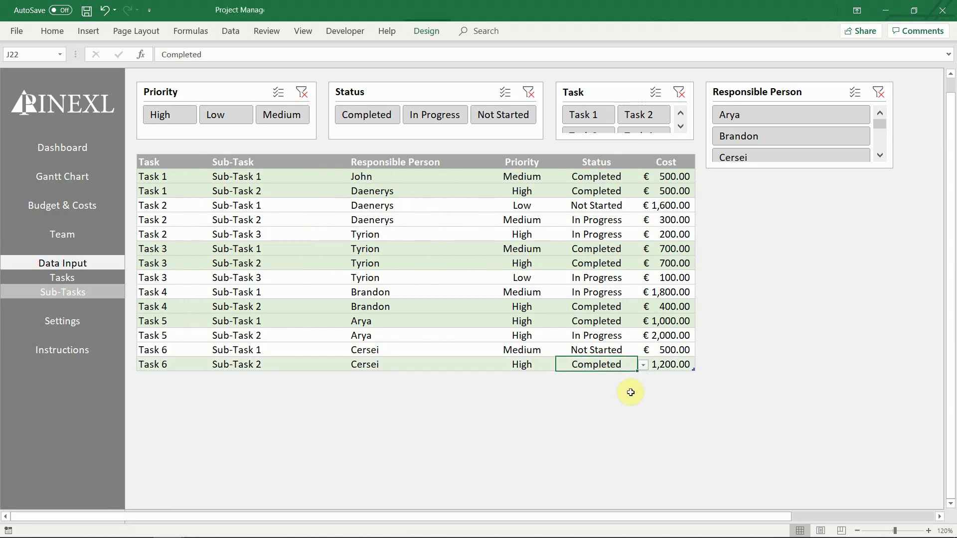
{"action": "left_click", "coordinate": [670, 365]}
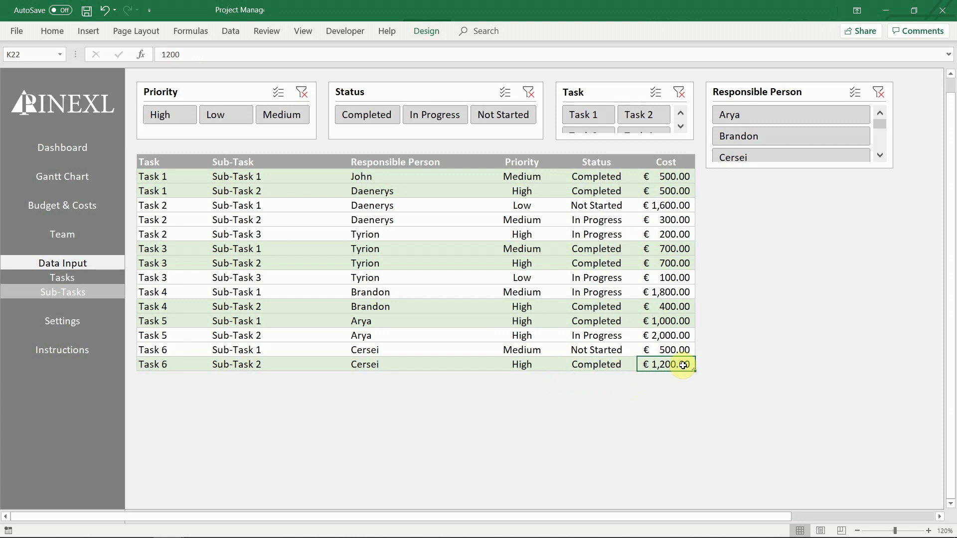
{"action": "type", "text": "300"}
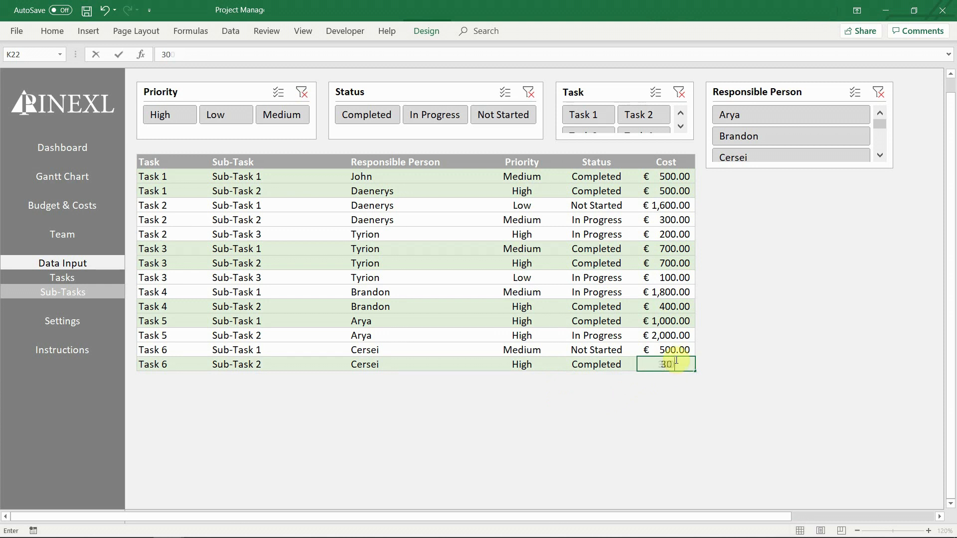
{"action": "key", "text": "Enter"}
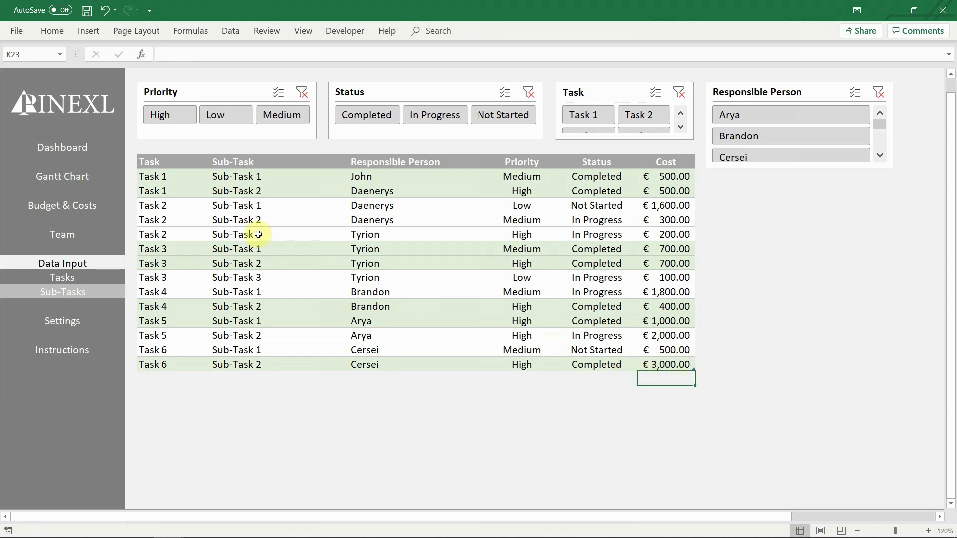
{"action": "left_click", "coordinate": [62, 148]}
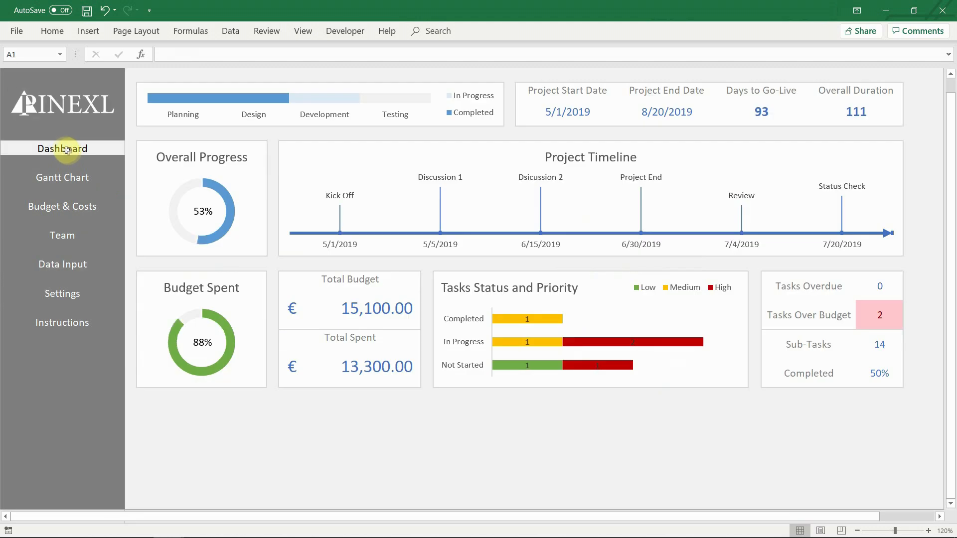
{"action": "left_click", "coordinate": [62, 177]}
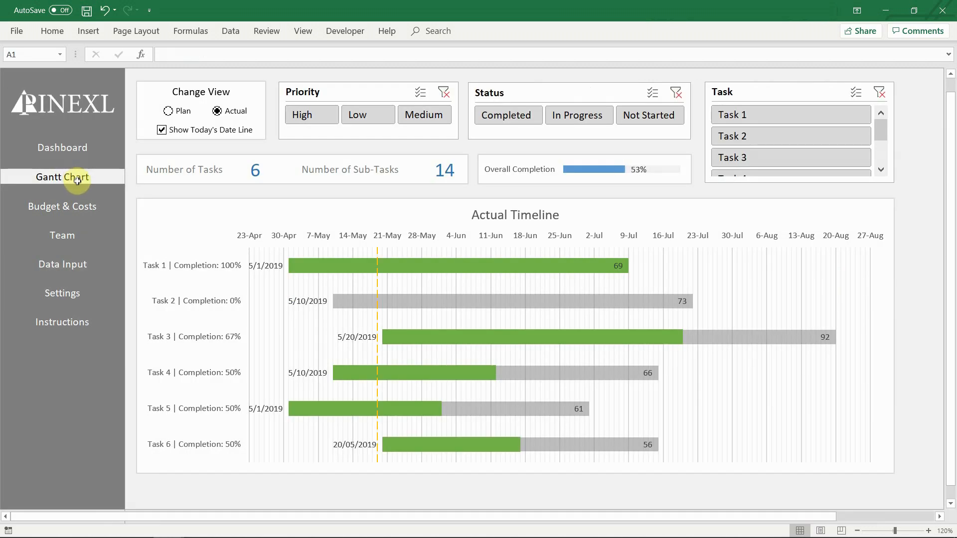
{"action": "mouse_move", "coordinate": [84, 193]}
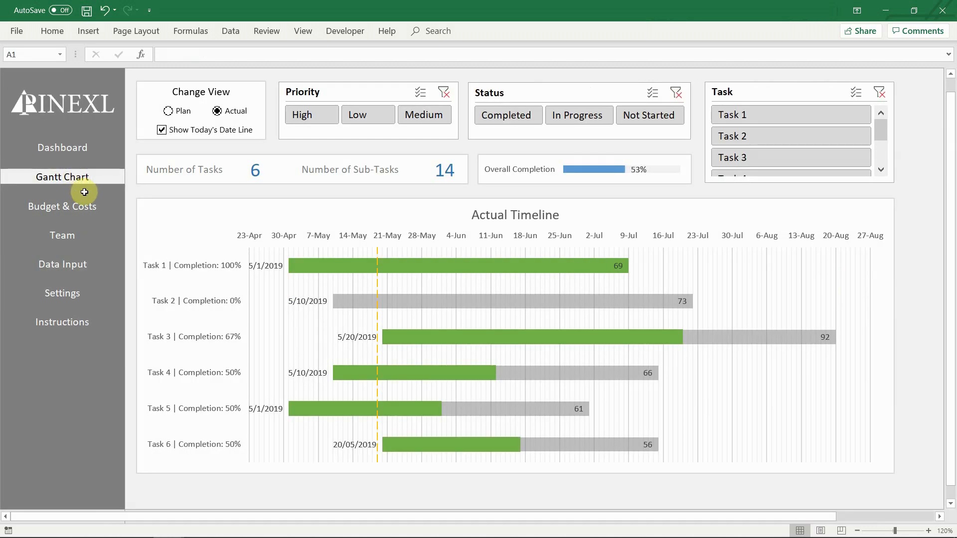
{"action": "mouse_move", "coordinate": [82, 207]}
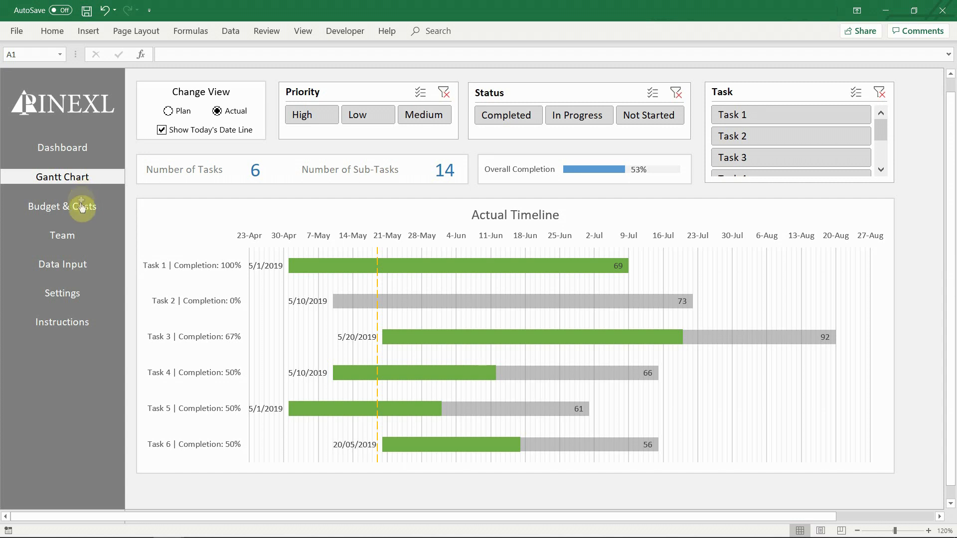
Step: Review the updated Budget & Costs, Team, Sub-Tasks and Tasks pages, then return to the Dashboard
{"action": "left_click", "coordinate": [62, 207]}
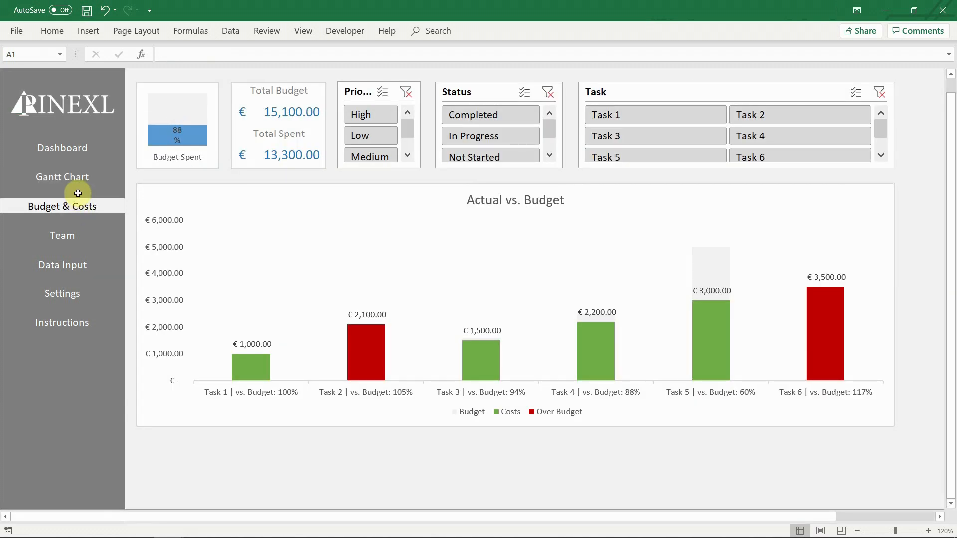
{"action": "left_click", "coordinate": [62, 233]}
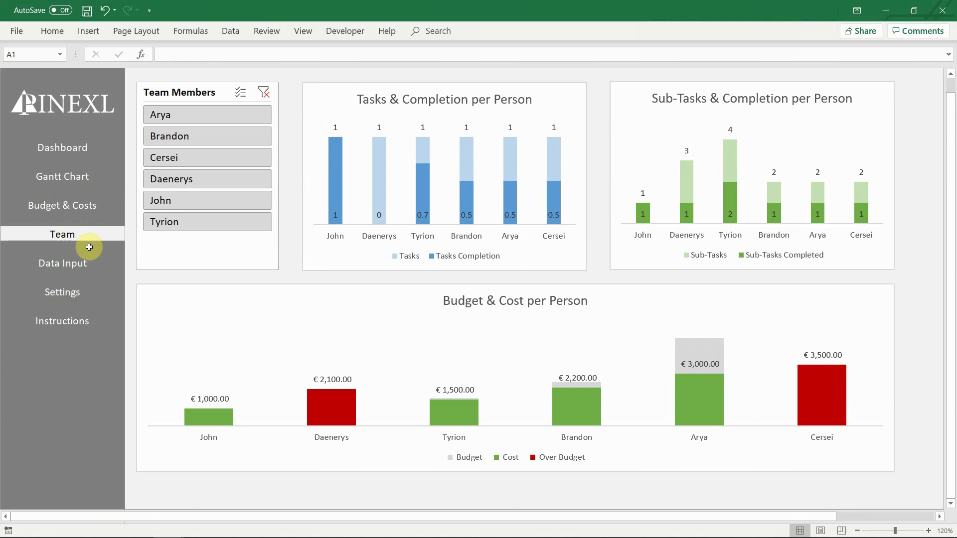
{"action": "left_click", "coordinate": [61, 263]}
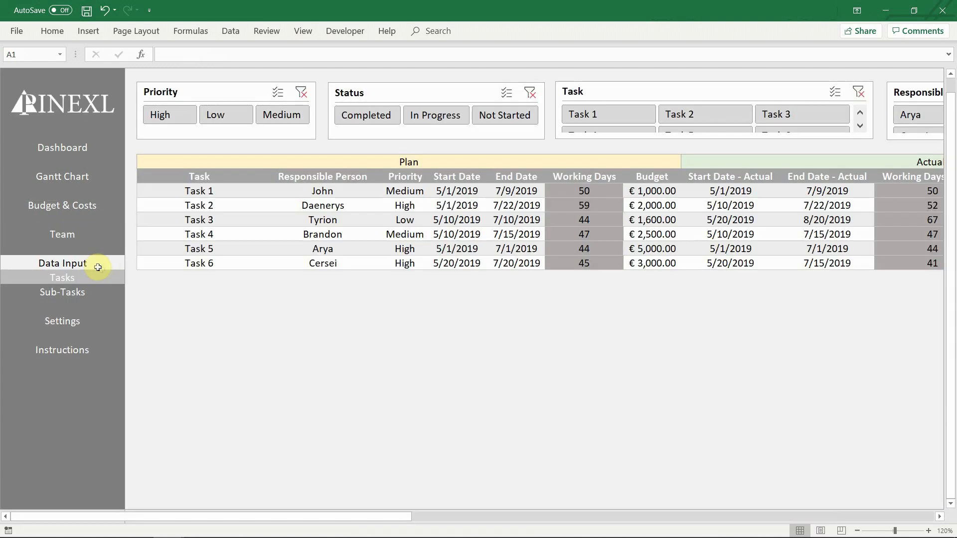
{"action": "left_click", "coordinate": [62, 292]}
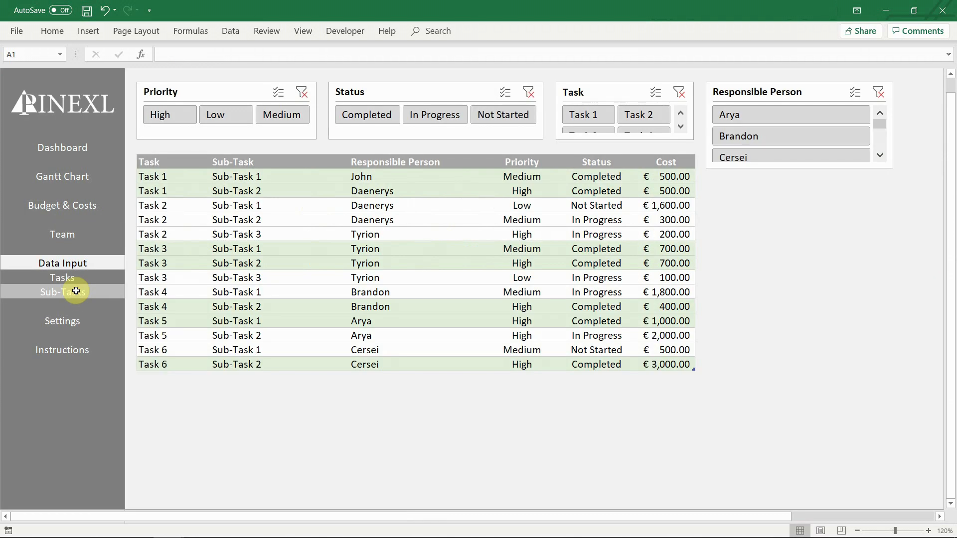
{"action": "left_click", "coordinate": [62, 277]}
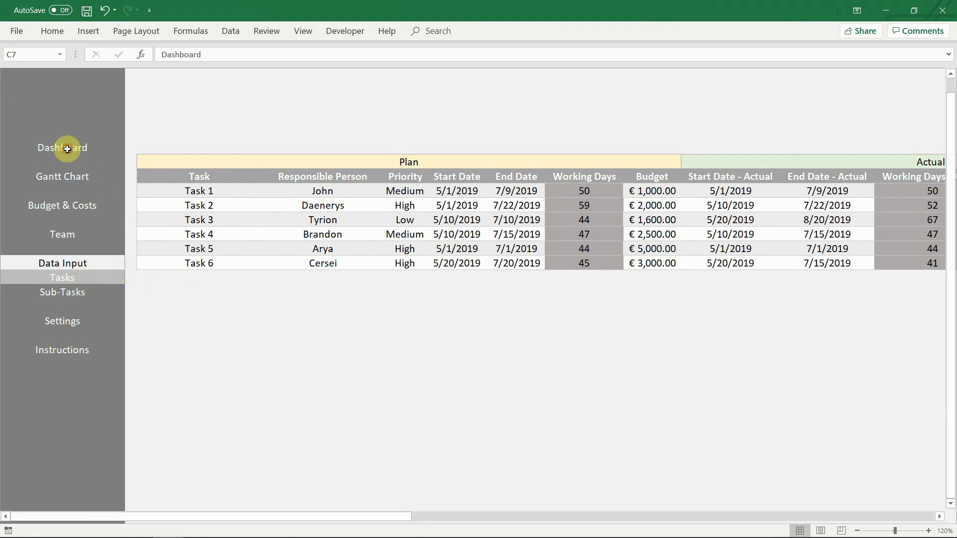
{"action": "left_click", "coordinate": [63, 148]}
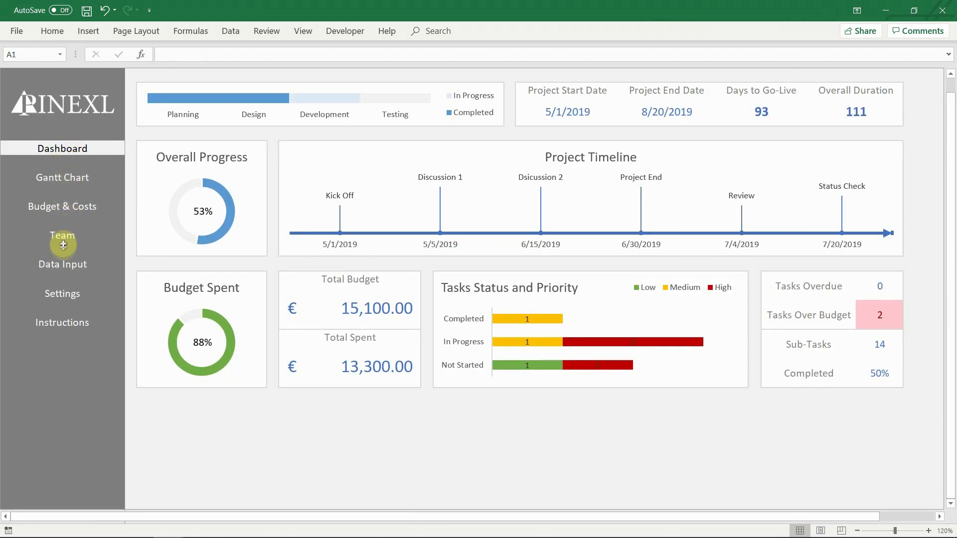
{"action": "mouse_move", "coordinate": [569, 84]}
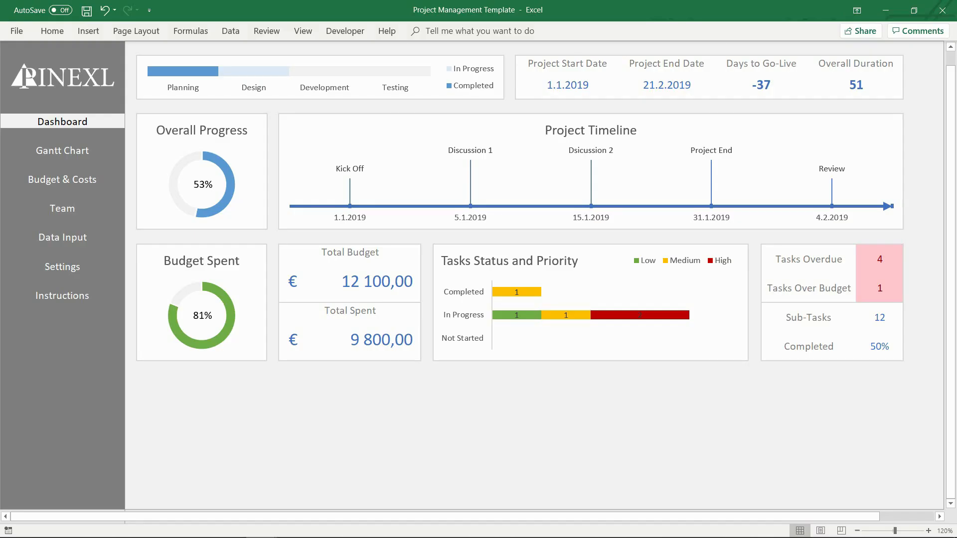
Step: View the Gantt chart of the European-format template copy starting 1.1.2019
{"action": "left_click", "coordinate": [62, 150]}
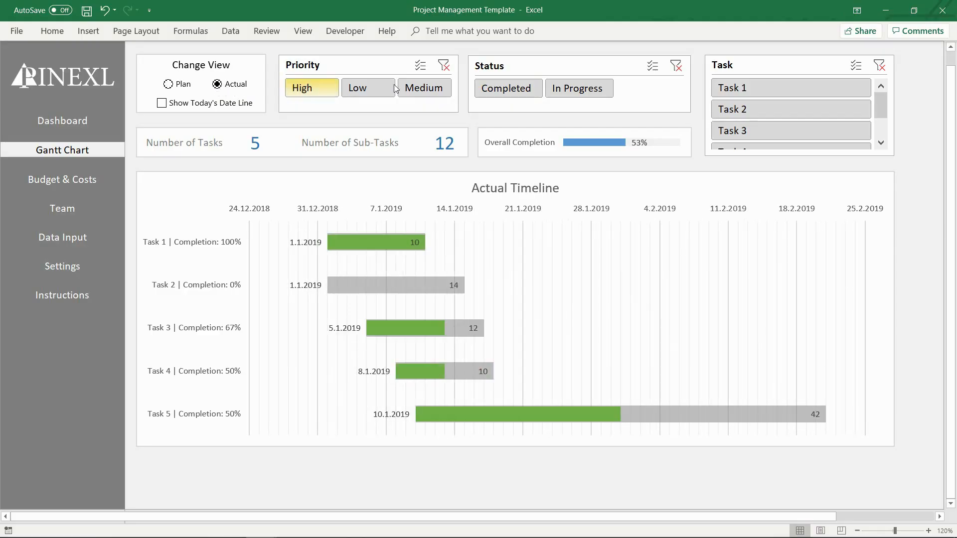
Step: Filter Gantt and Budget & Costs to In Progress and High tasks, then view Team charts
{"action": "left_click", "coordinate": [579, 89]}
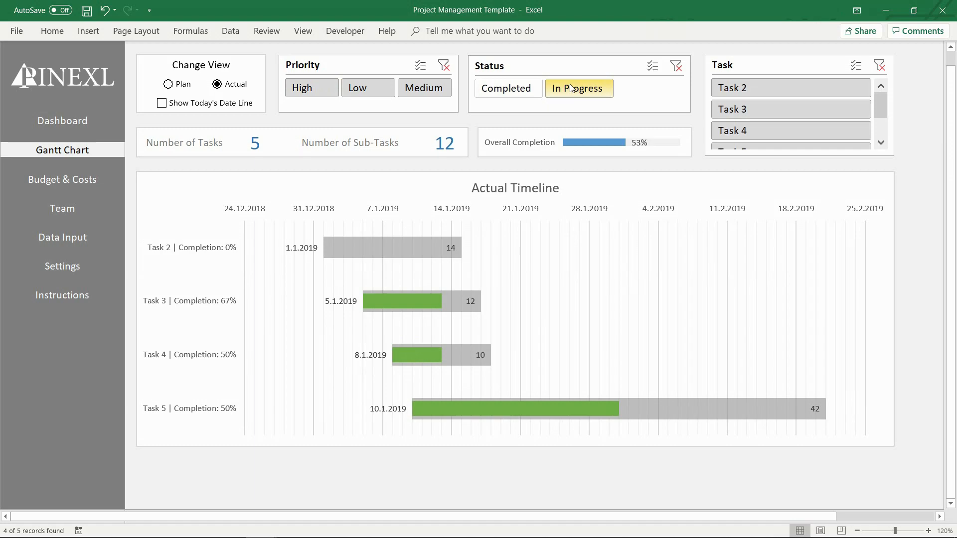
{"action": "left_click", "coordinate": [62, 179]}
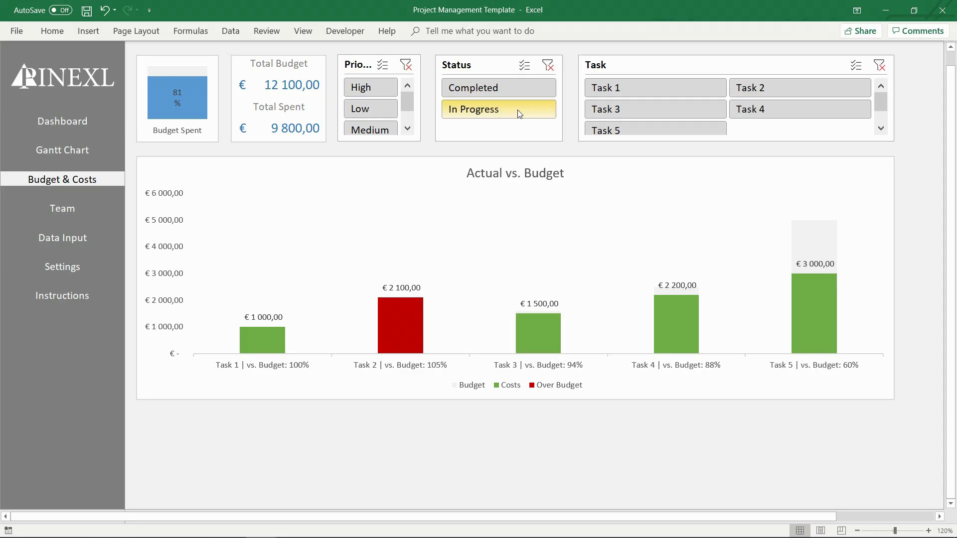
{"action": "left_click", "coordinate": [371, 87]}
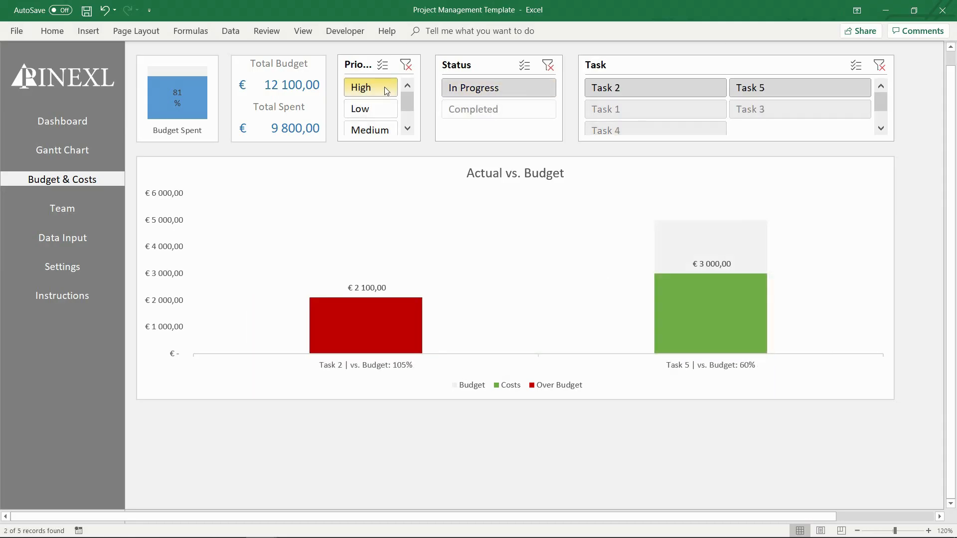
{"action": "left_click", "coordinate": [62, 208]}
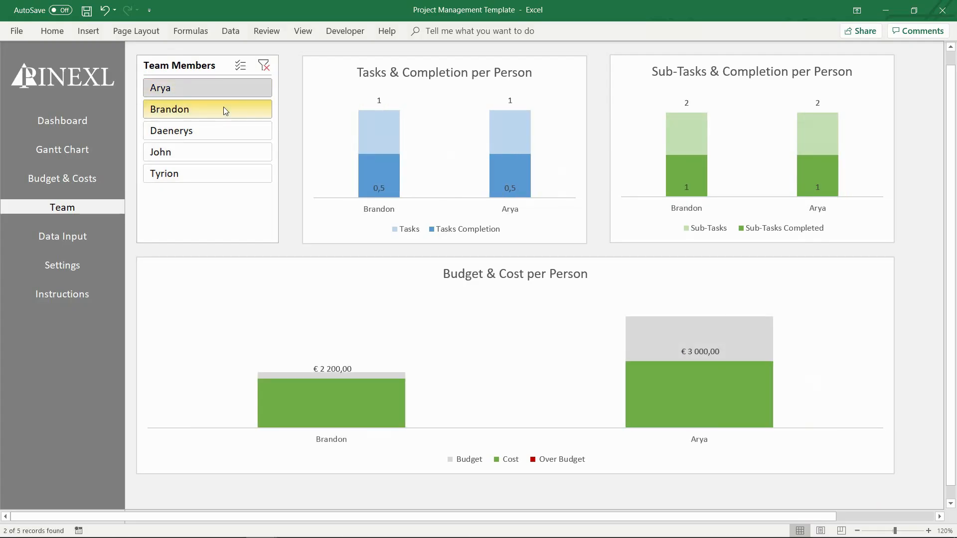